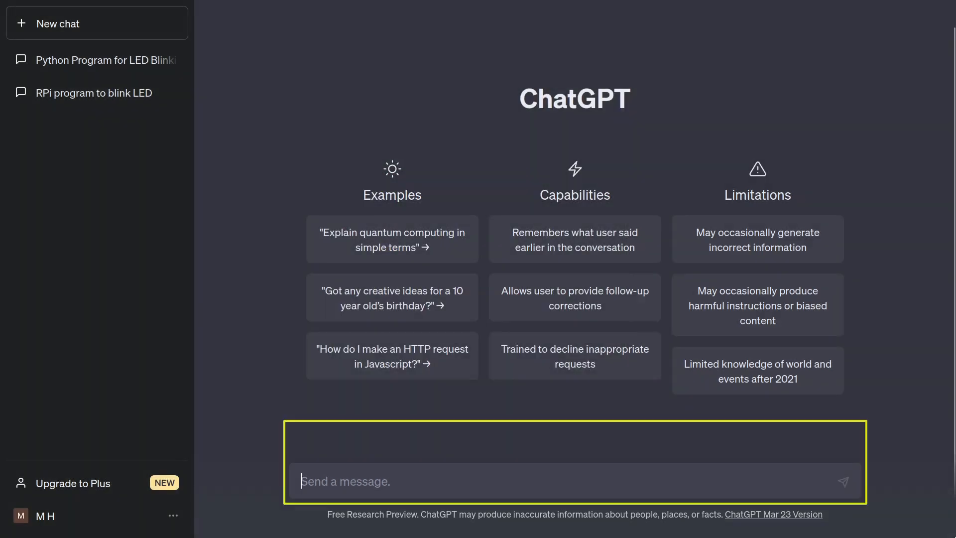
# Request a gpiozero Python program continuously blinking a GPIO-connected LED, and send it
pyautogui.write('Write a Python program for Raspberry Pi to continuously blink an LED, connected to GPIO 26. Blinking start/stop will be controlled by a button, connected to GPIO 21. Exit gracefully through Ctrl+c, closing all breadboard components.')
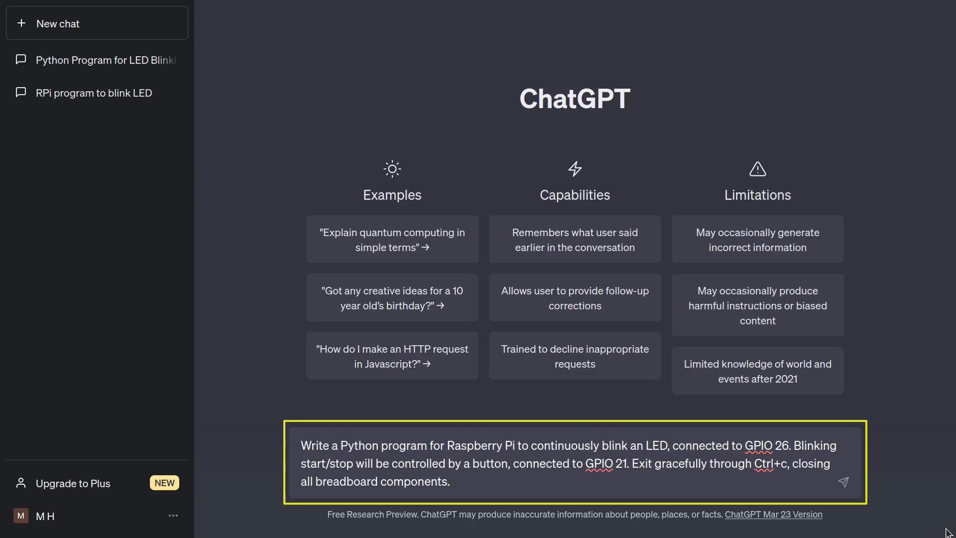
pyautogui.write('Use')
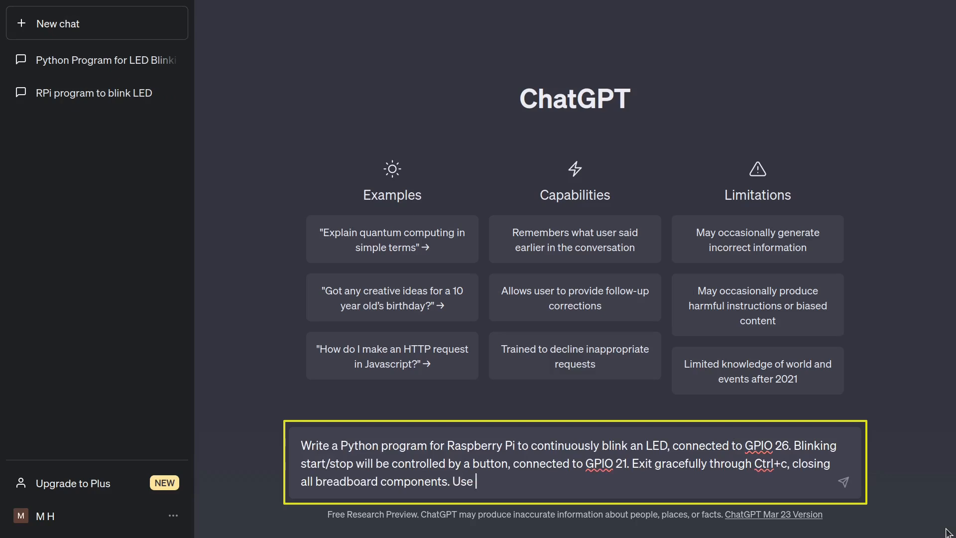
pyautogui.write('gpiozero')
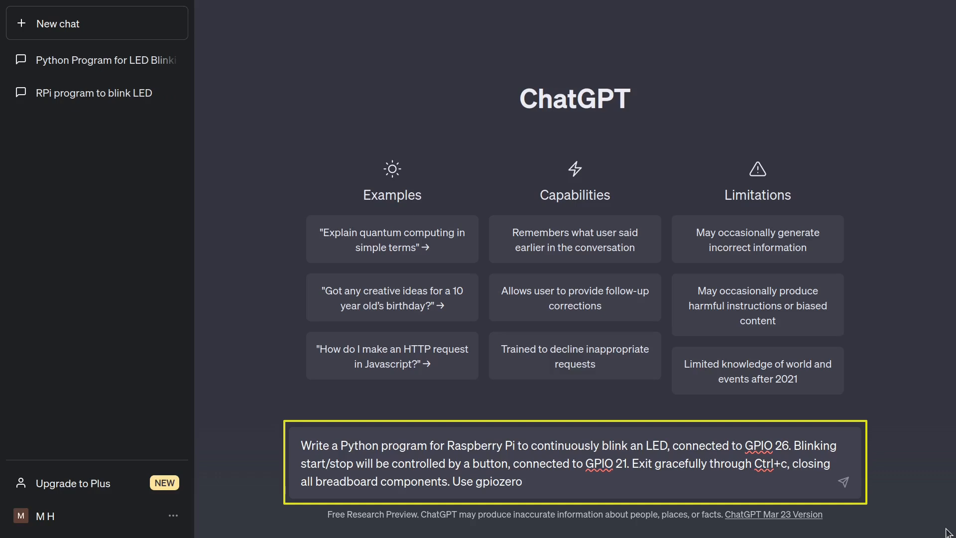
pyautogui.click(844, 482)
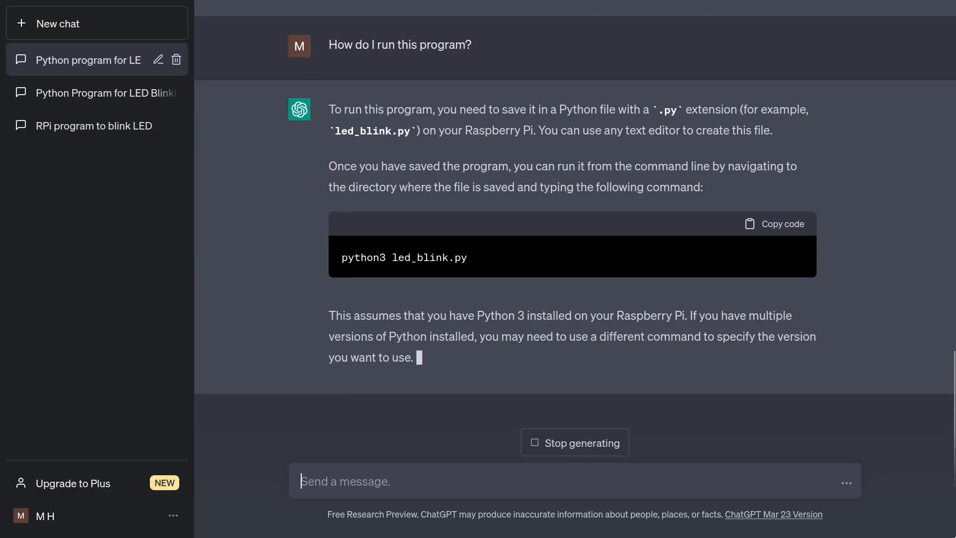
# Scroll back up to the generated LED and button code block
pyautogui.scroll(3)
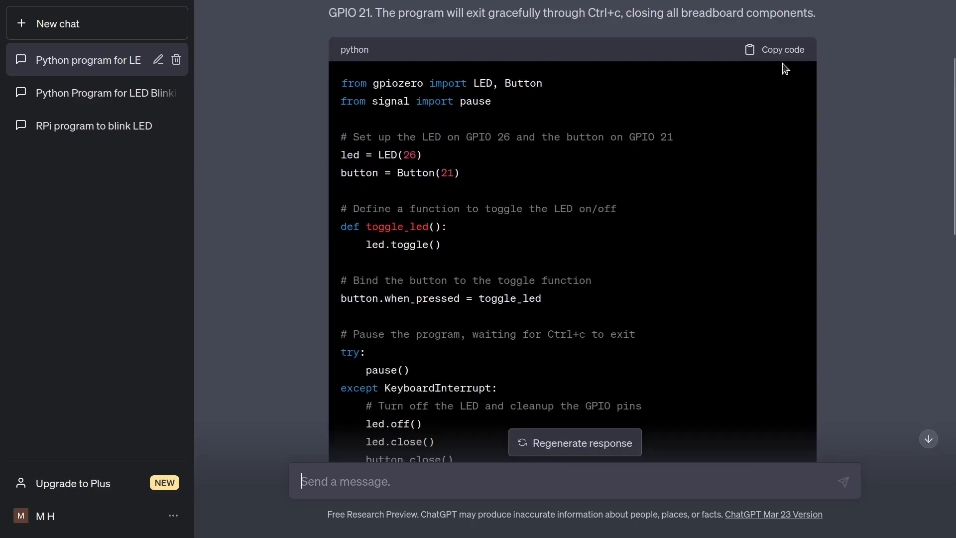
pyautogui.click(775, 50)
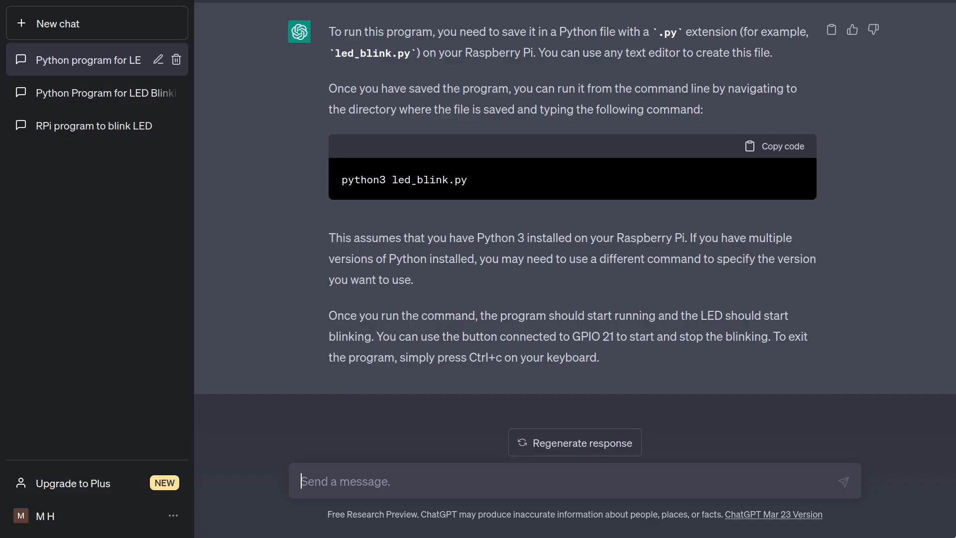
# Report the LED toggles on each press but never blinks, then copy the PWMLED code
pyautogui.write('The LED turns on')
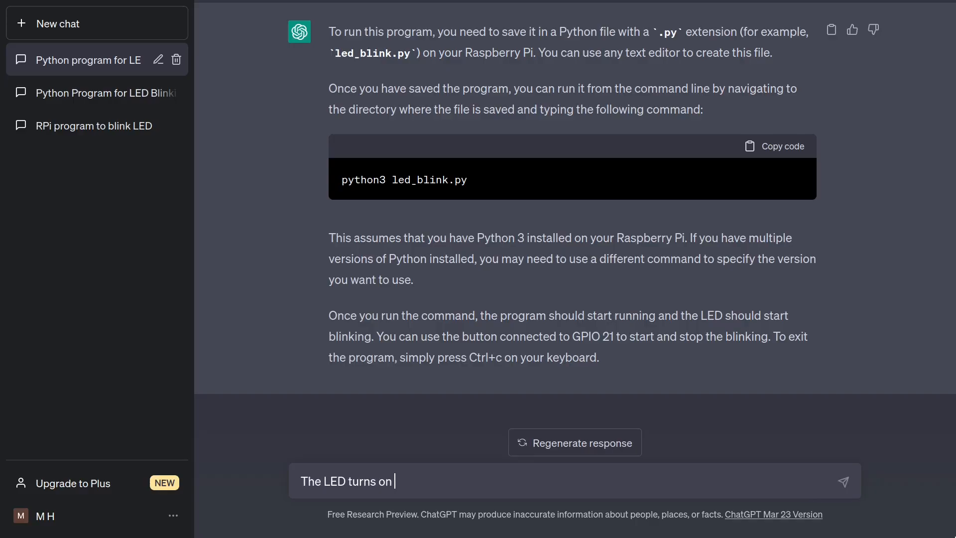
pyautogui.write('and off with each button press, but')
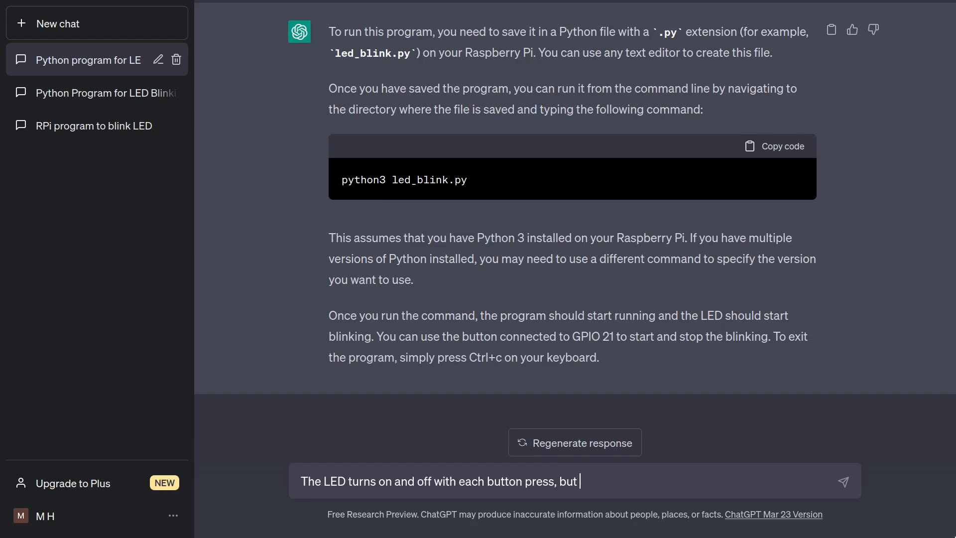
pyautogui.write('it does not blink')
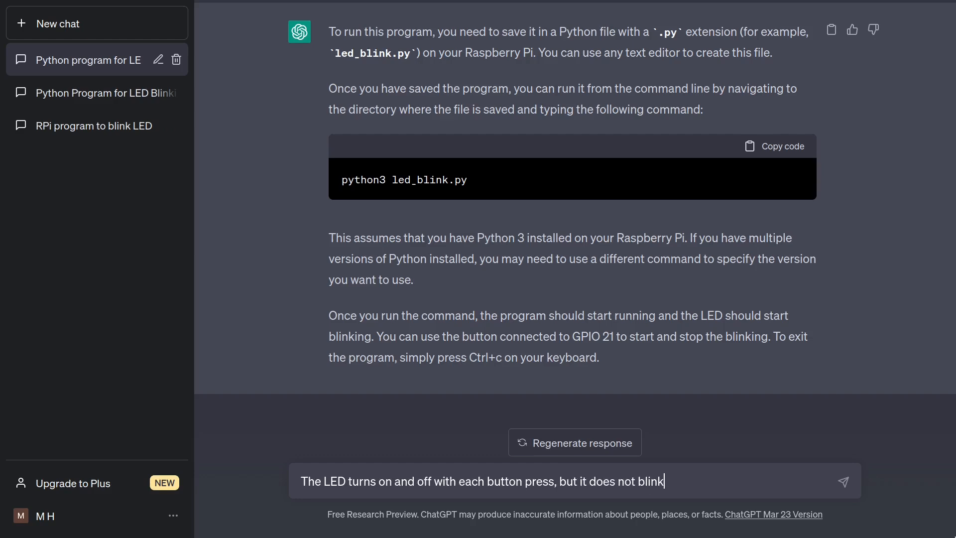
pyautogui.click(843, 481)
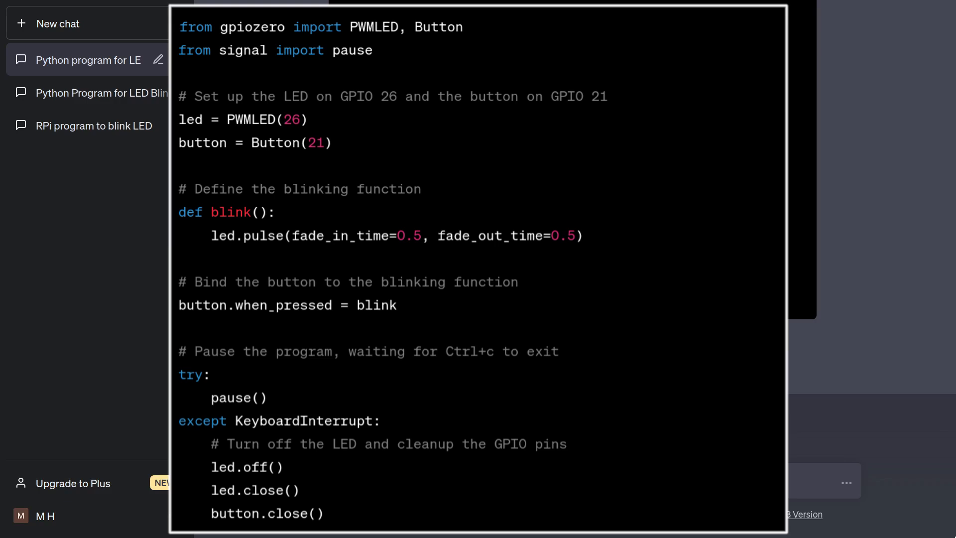
pyautogui.click(299, 212)
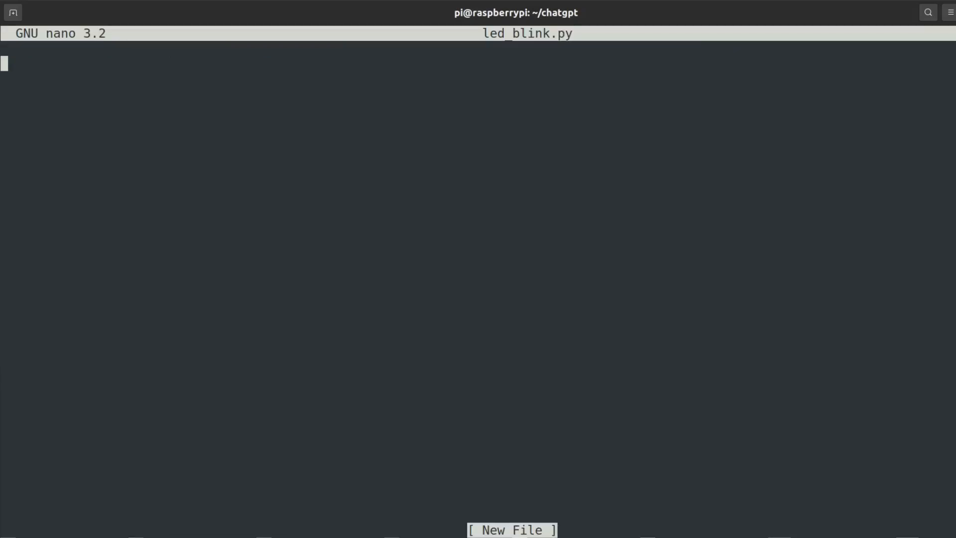
# Run the revised script with python3 led_blink.py
pyautogui.write('python3 led_blink.py')
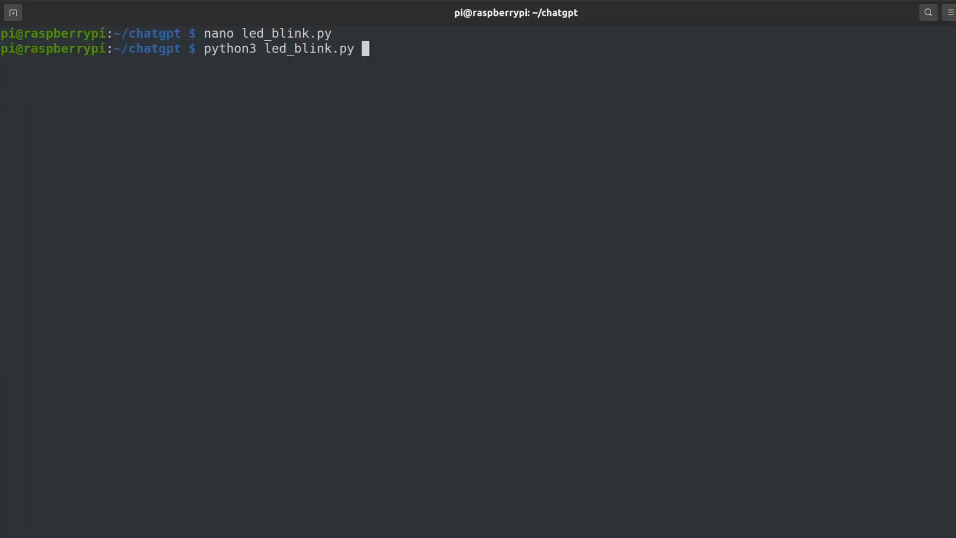
pyautogui.press('Return')
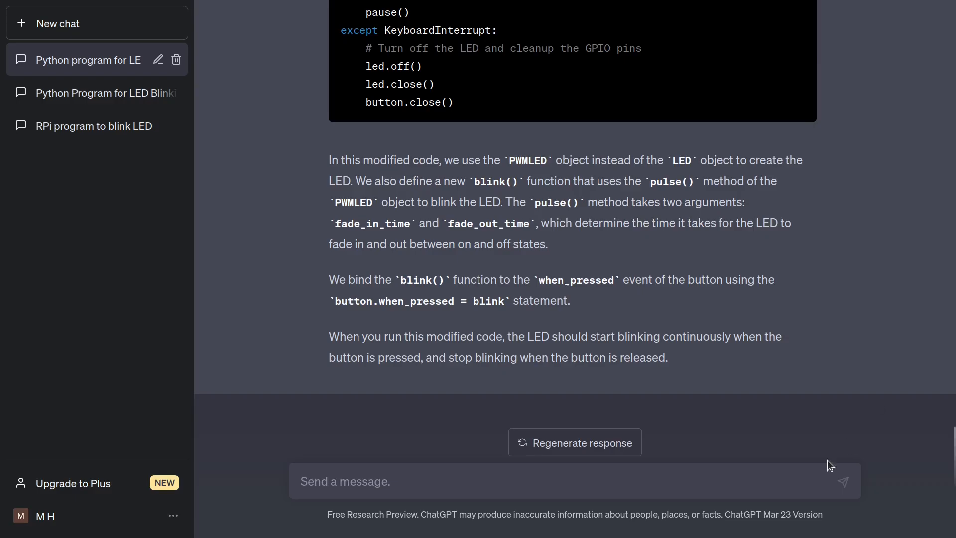
# Tell ChatGPT 'This is better, but I want blinking, not pulsing' and copy the Blink code
pyautogui.write('This is better, but I want bl')
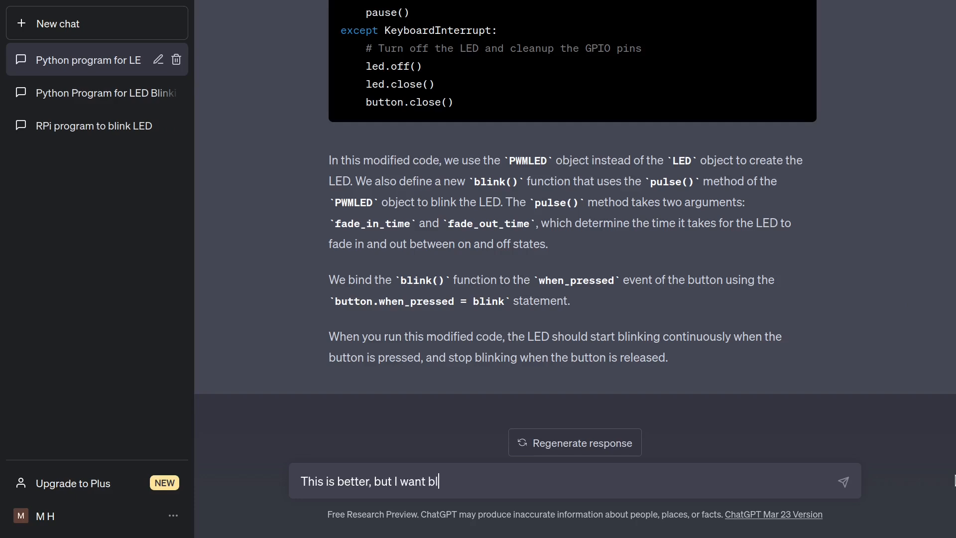
pyautogui.write('inking, not pulsing')
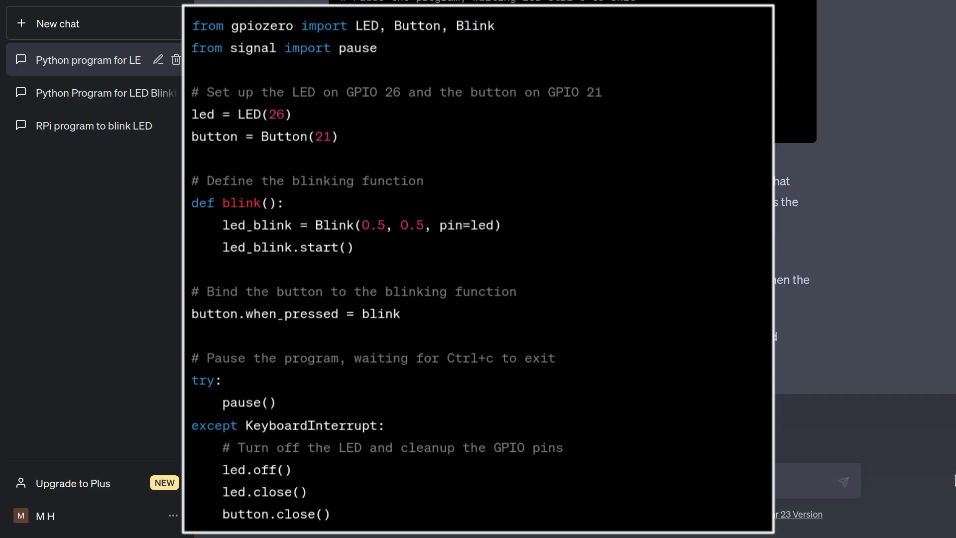
pyautogui.click(781, 159)
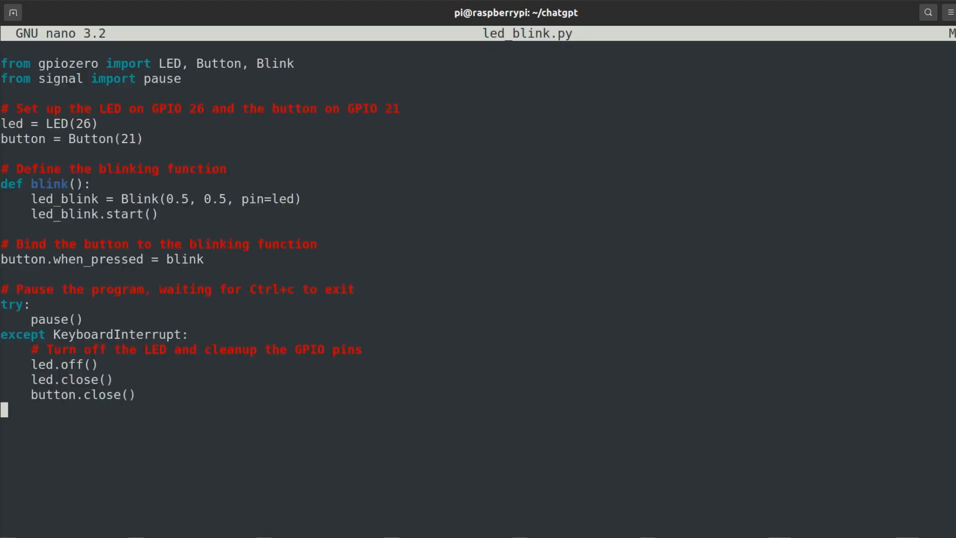
# Save the Blink version of led_blink.py and leave nano
pyautogui.press('Ctrl+X')
pyautogui.write('python3 led_blink.py')
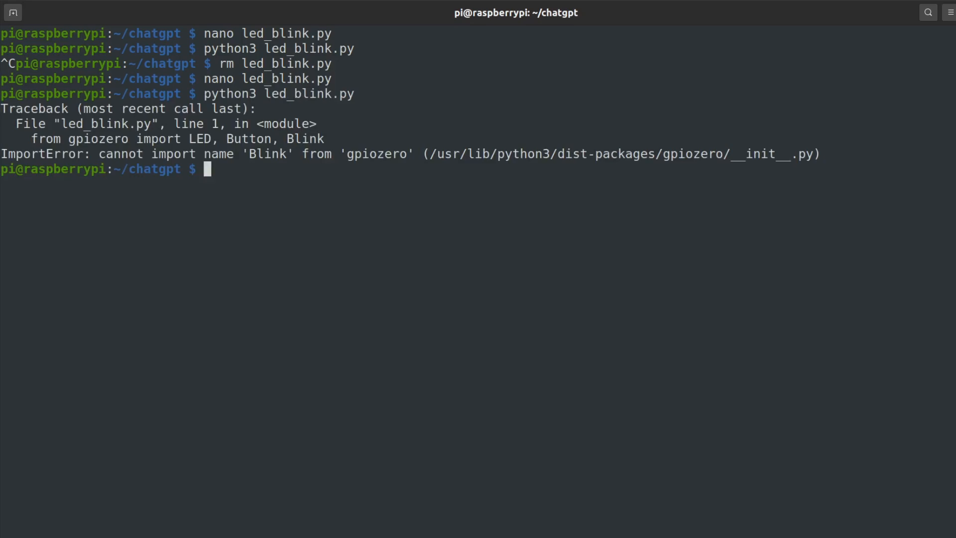
pyautogui.moveTo(874, 282)
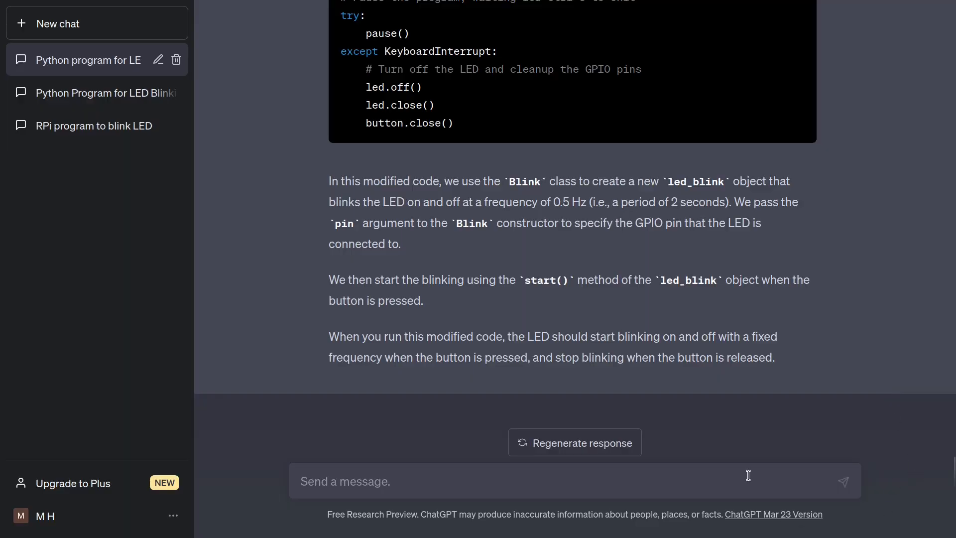
# Report the Blink ImportError and display the installed gpiozero version
pyautogui.write('I got an error:')
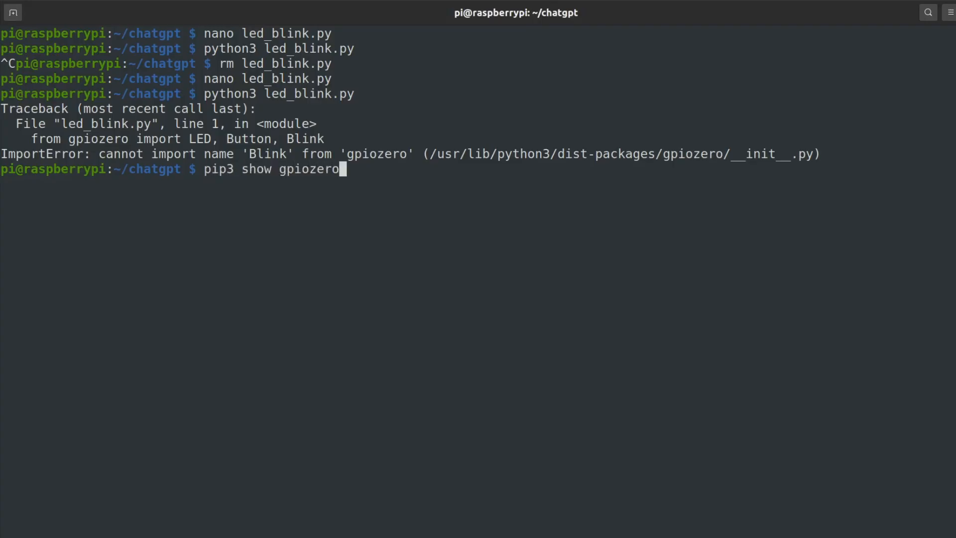
pyautogui.press('Return')
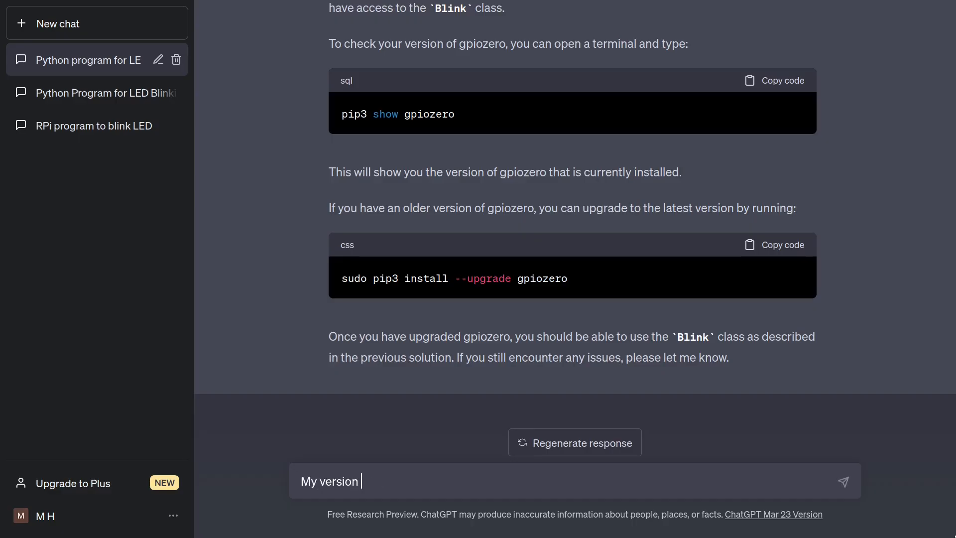
# Send that gpiozero 1.6.2 fails with this program and copy the while-loop version
pyautogui.write('is 1.6.2. This p')
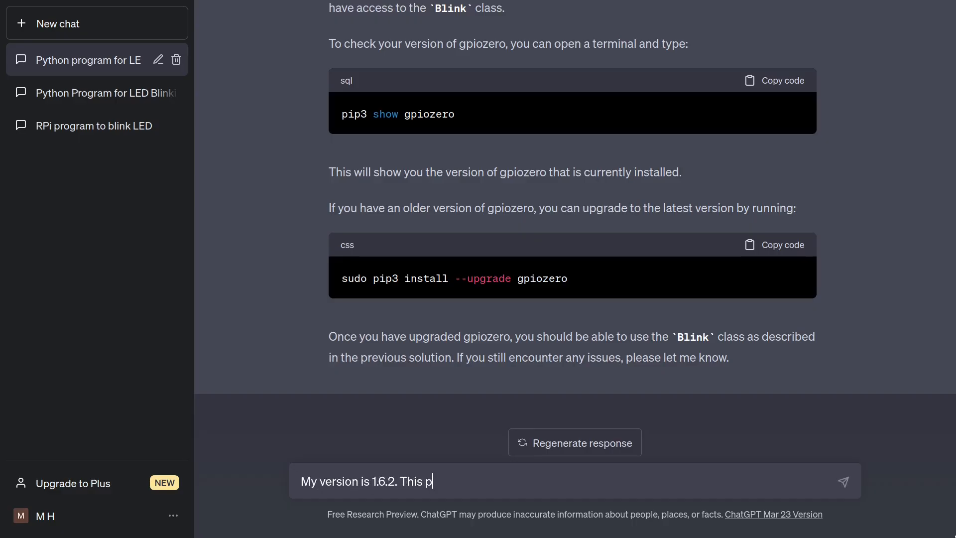
pyautogui.write('rogram does not work for me')
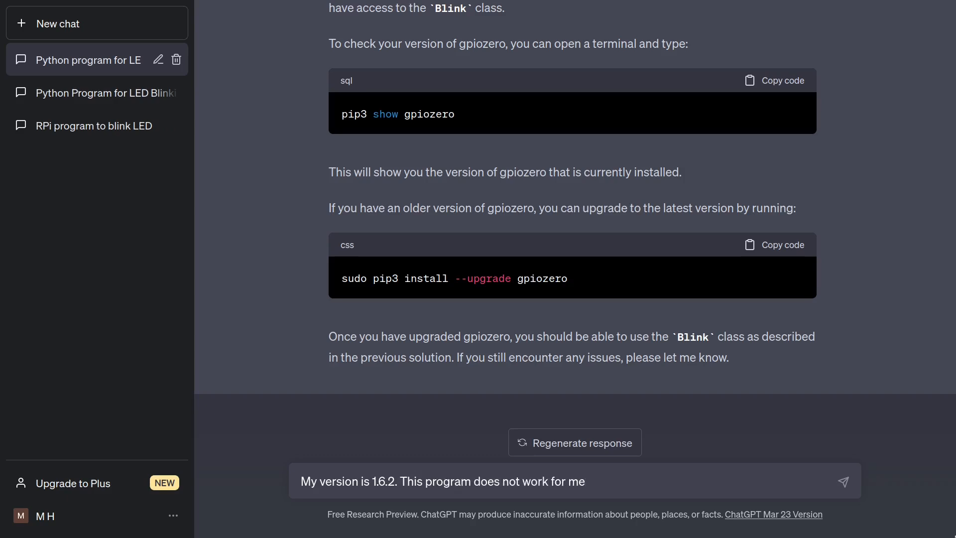
pyautogui.click(843, 481)
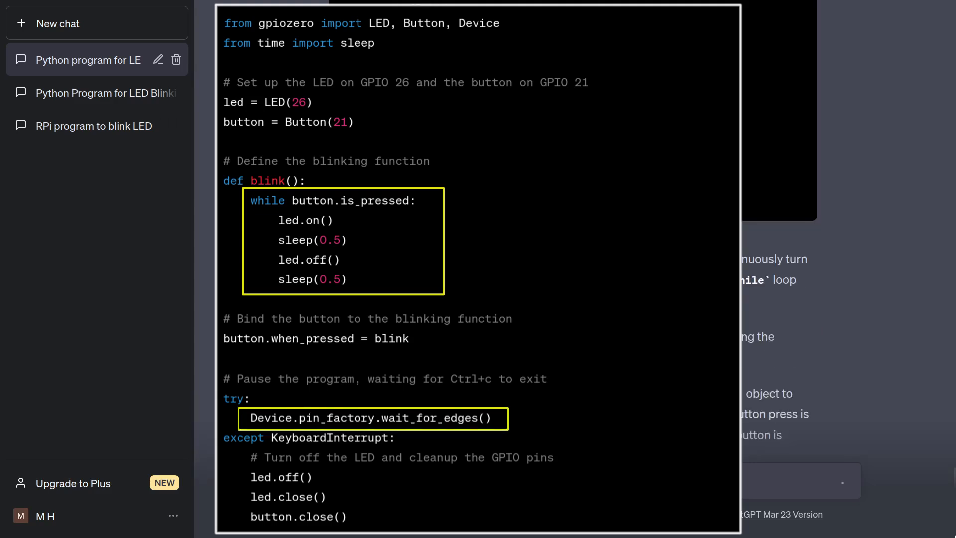
pyautogui.moveTo(886, 407)
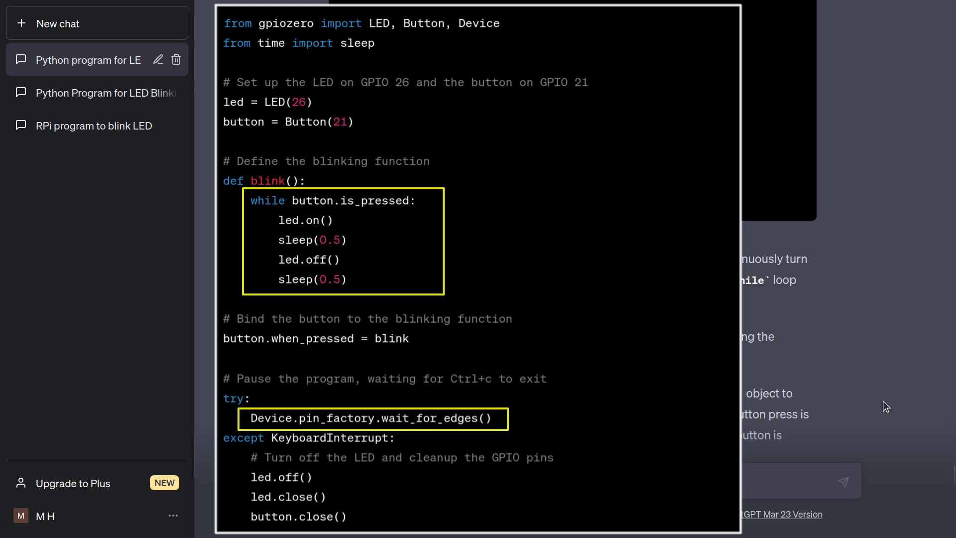
pyautogui.click(782, 89)
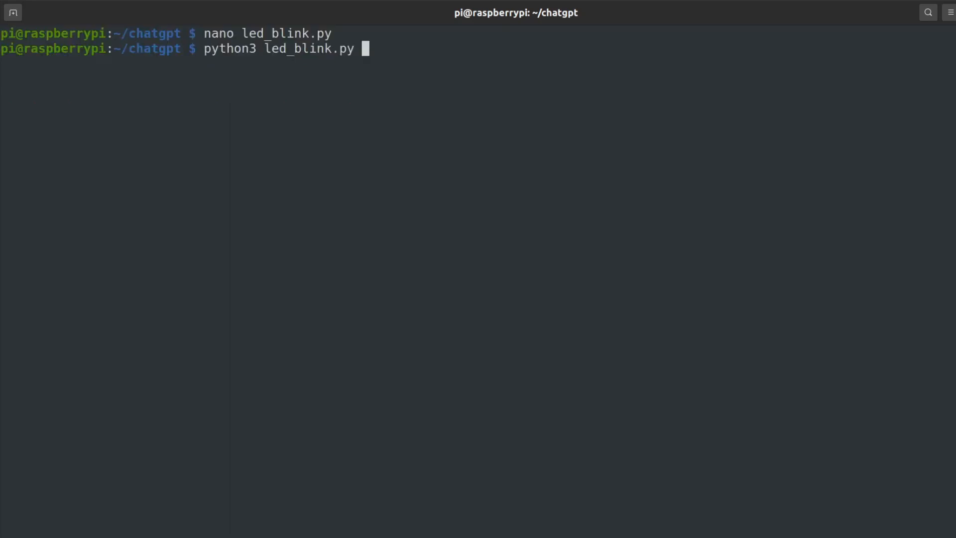
# Run the while-loop version with python3 led_blink.py
pyautogui.press('Return')
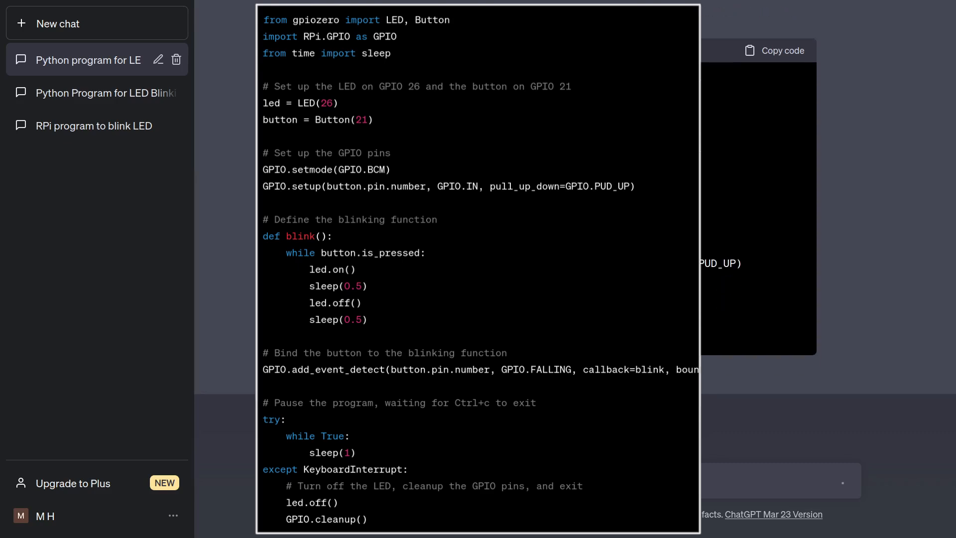
# Ask ChatGPT to start over in a different direction using gpiozero only, and read the reply
pyautogui.scroll(-3)
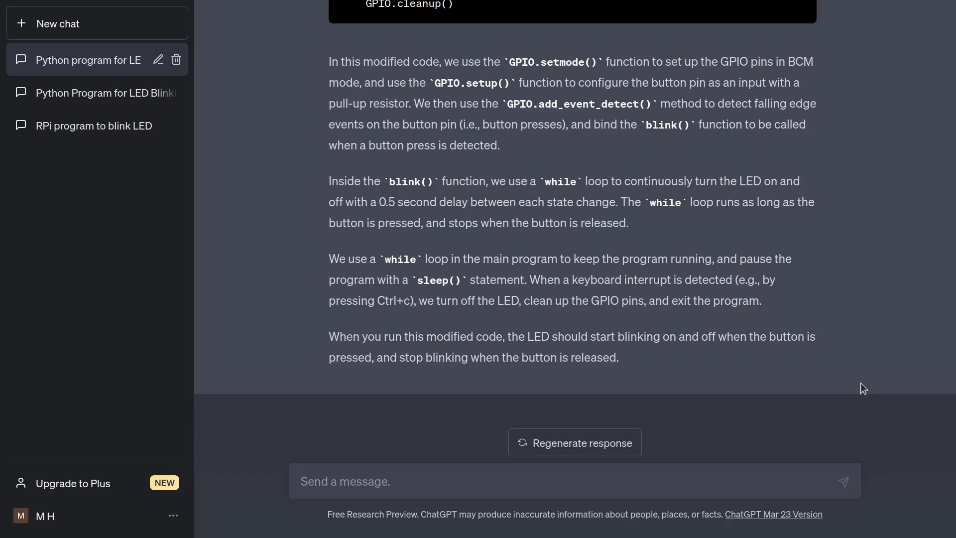
pyautogui.write('Can y')
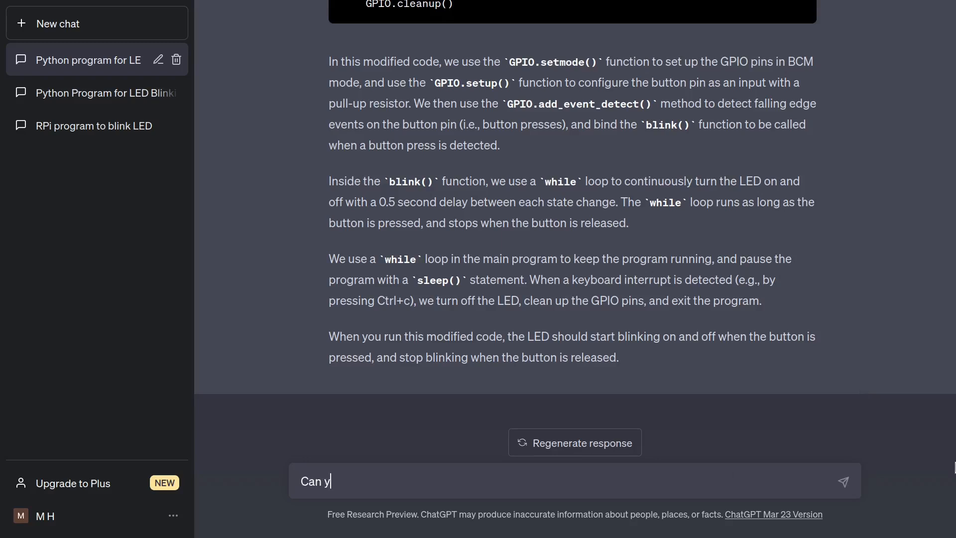
pyautogui.write('ou start over in a different dire')
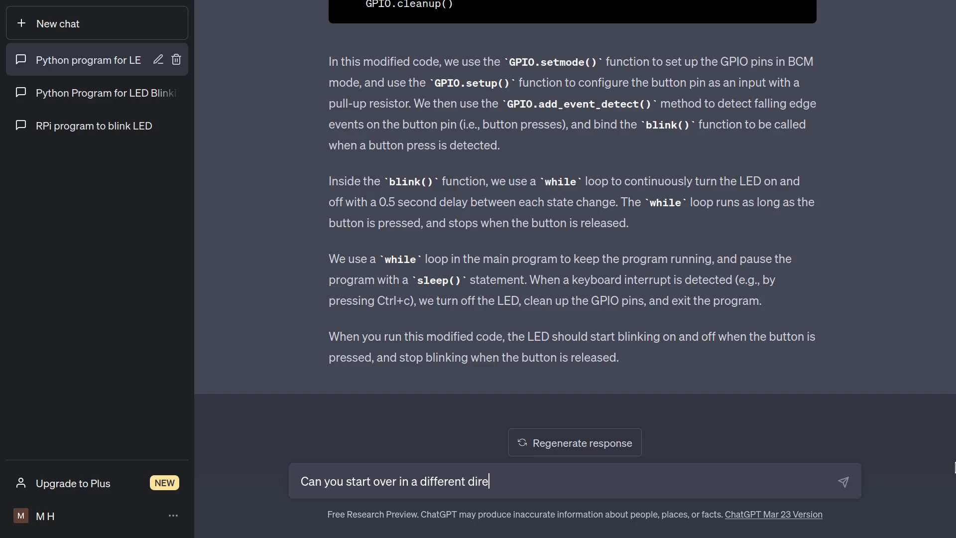
pyautogui.write('ction? This does not work fo')
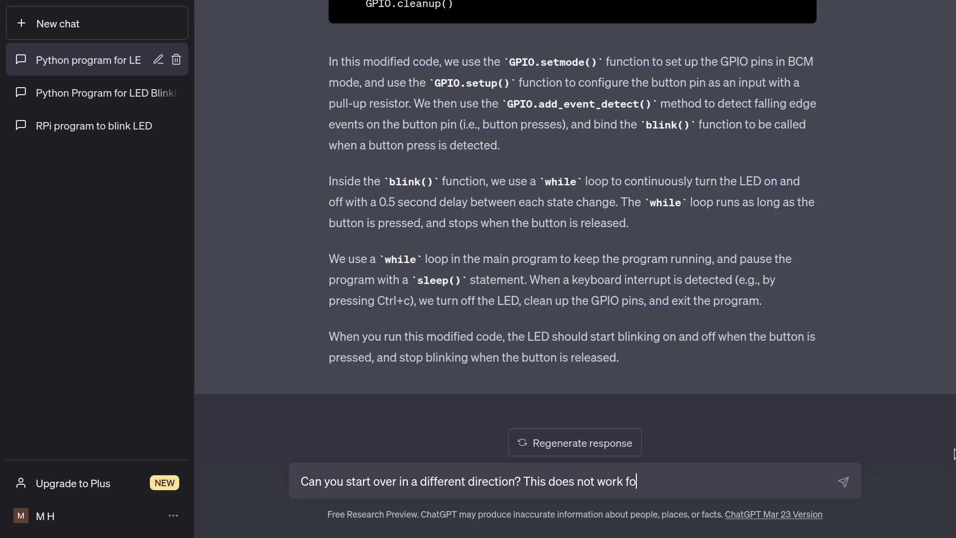
pyautogui.write('r me. I want to use gpiozero')
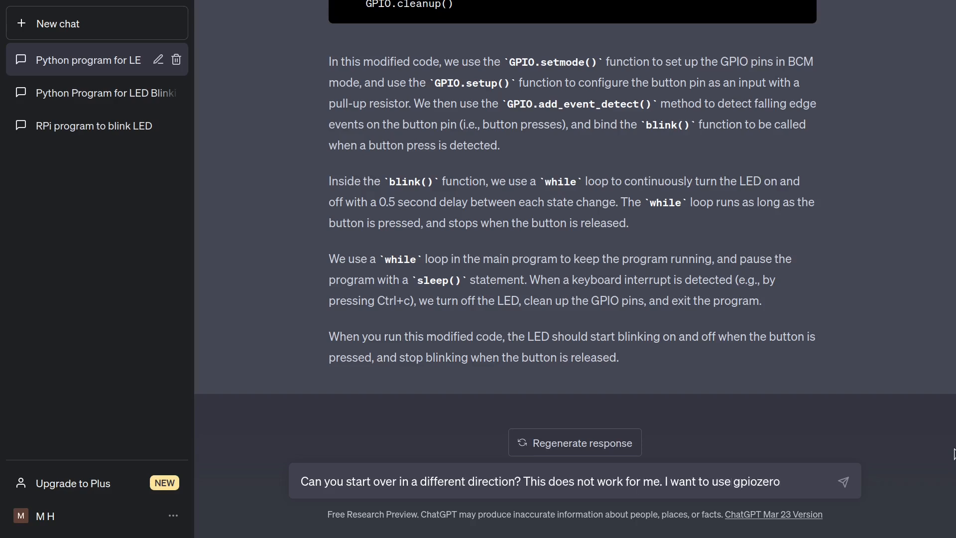
pyautogui.write('only')
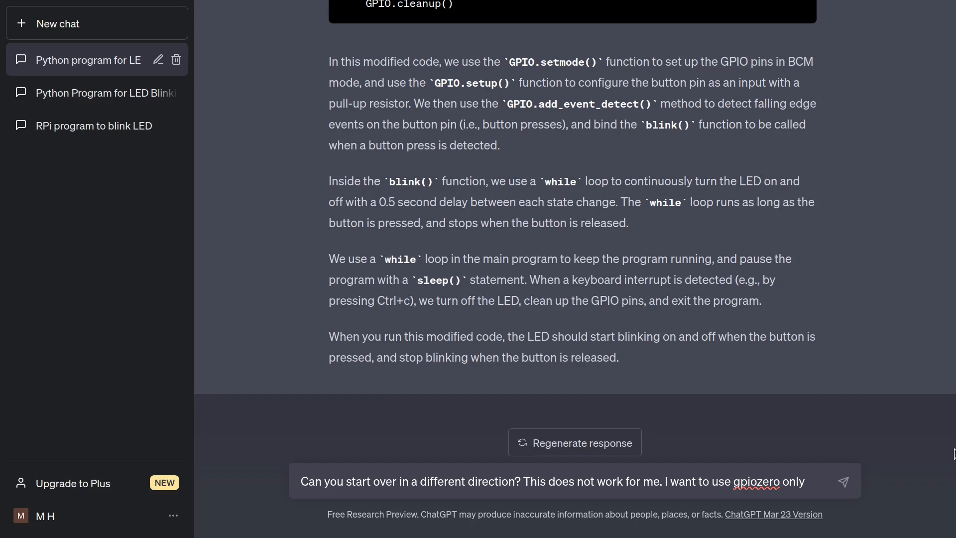
pyautogui.click(844, 481)
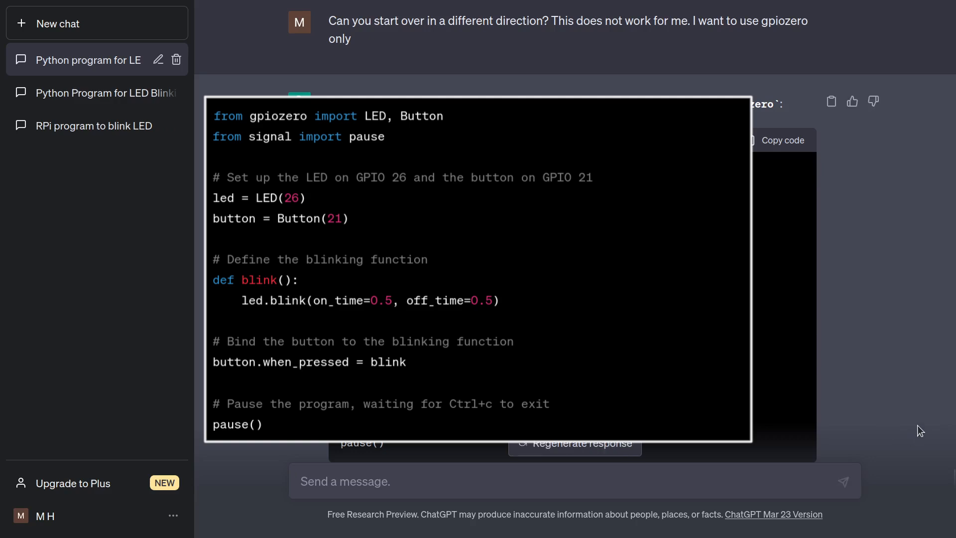
pyautogui.scroll(-3)
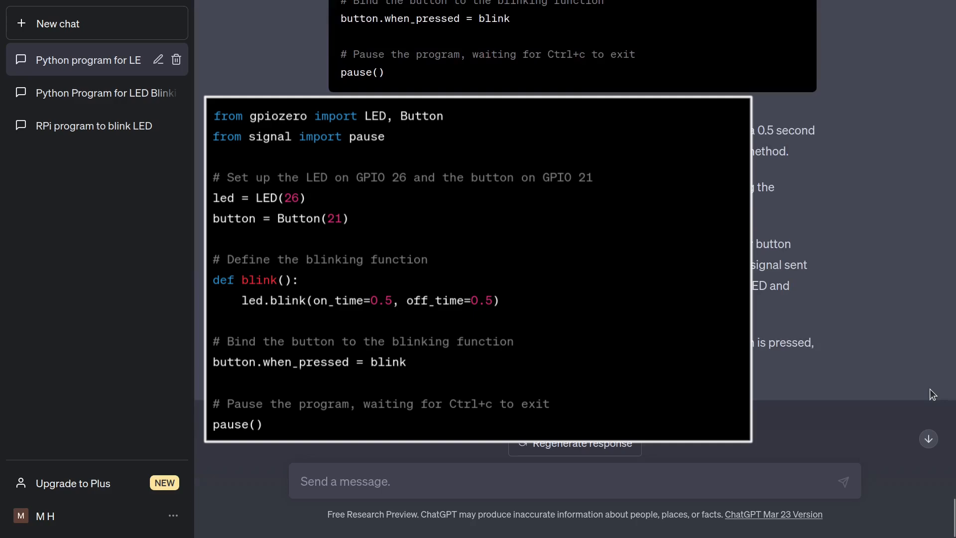
# Report that blinking starts correctly but does not stop when the button is pressed again
pyautogui.write('Blinking starts')
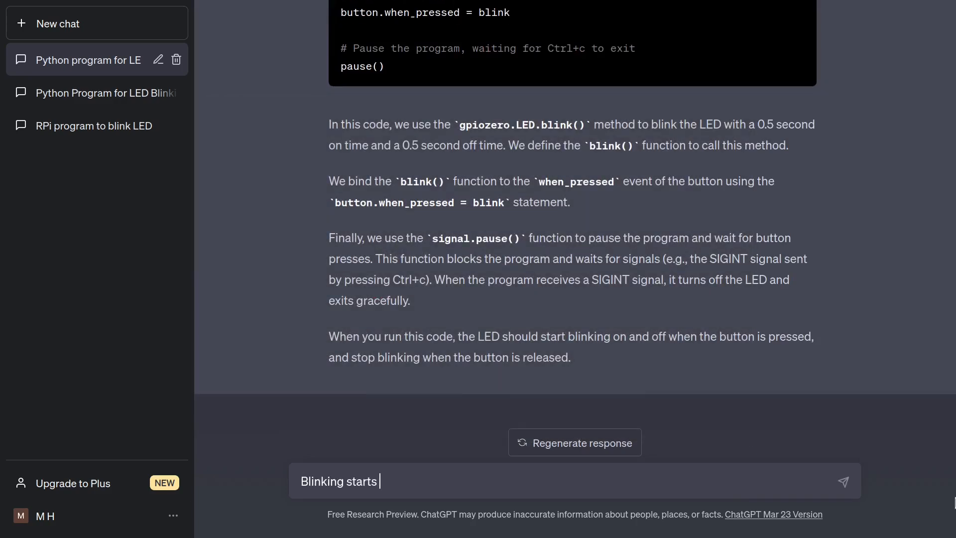
pyautogui.write('correctly, but does not stop when')
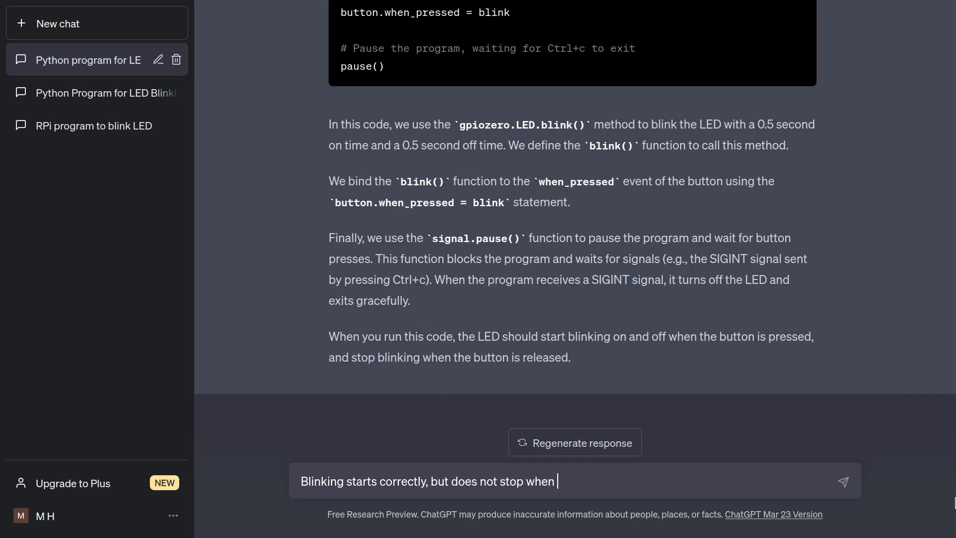
pyautogui.write('button is pressed again')
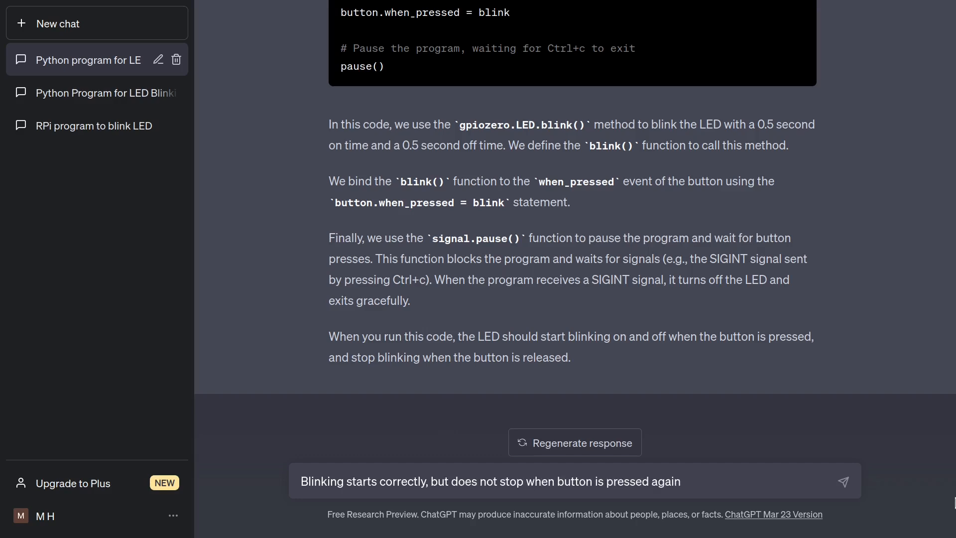
pyautogui.click(843, 481)
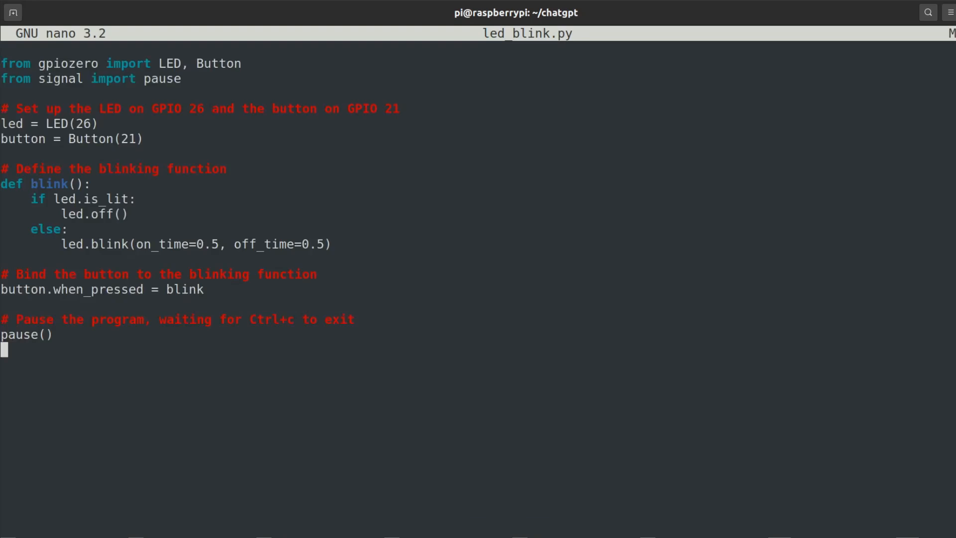
# Write out the revised toggle program, keeping the file name led_blink.py
pyautogui.press('ctrl+o')
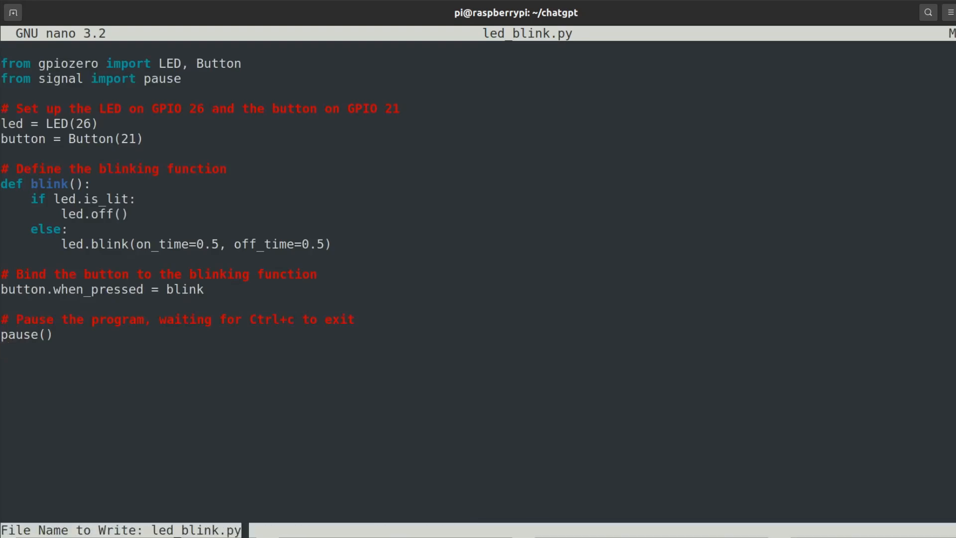
pyautogui.press('Return')
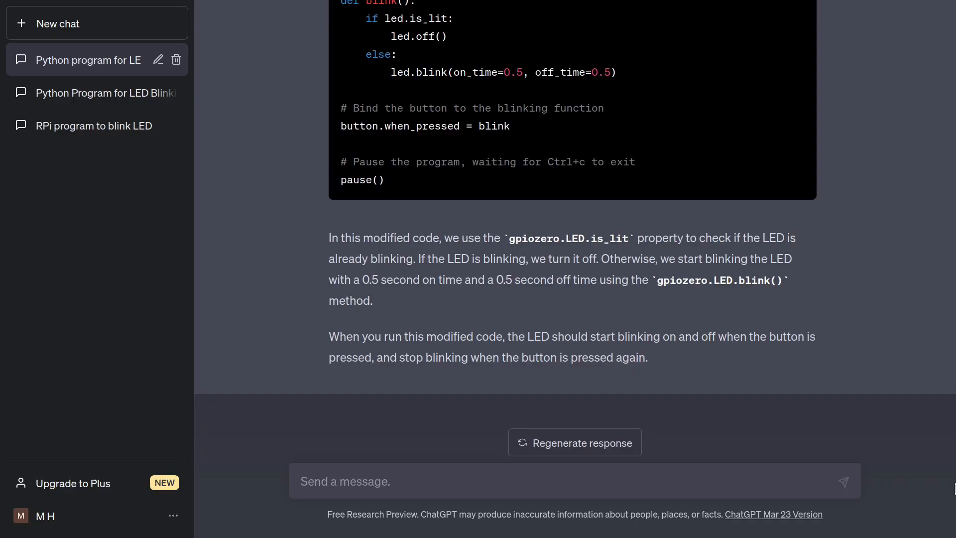
# Tell ChatGPT blinking stops only when the button is pressed while the LED is on, and review its reply
pyautogui.write('Blinking stops only')
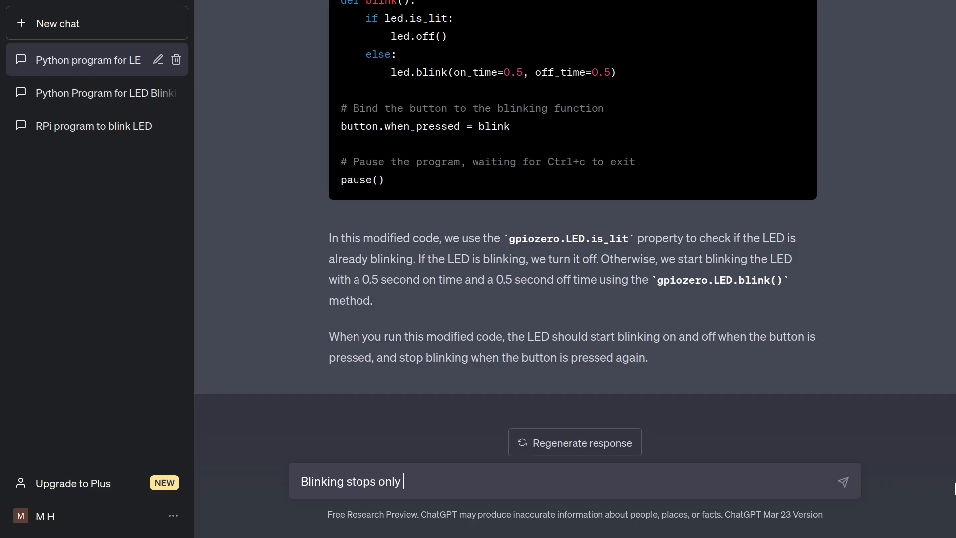
pyautogui.write('when button is pressed when LED is on')
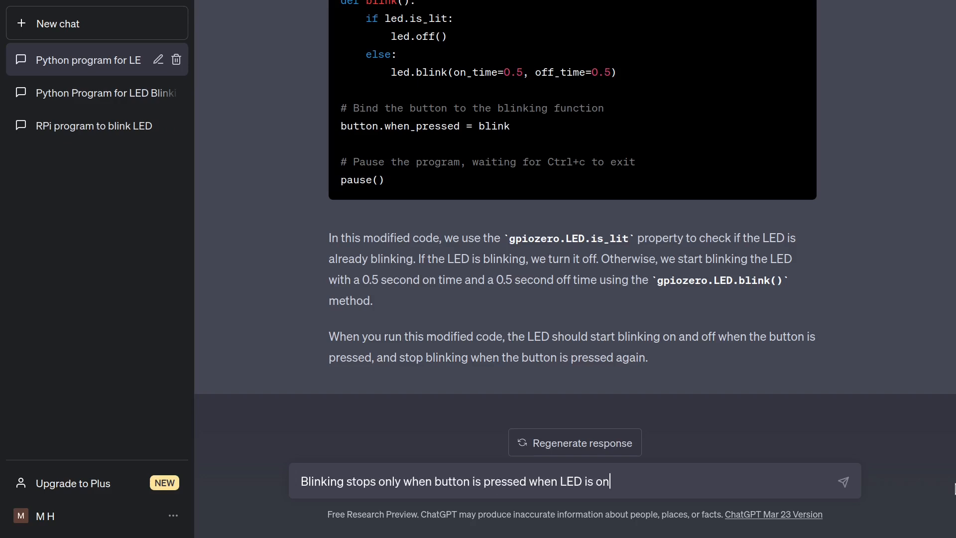
pyautogui.click(844, 481)
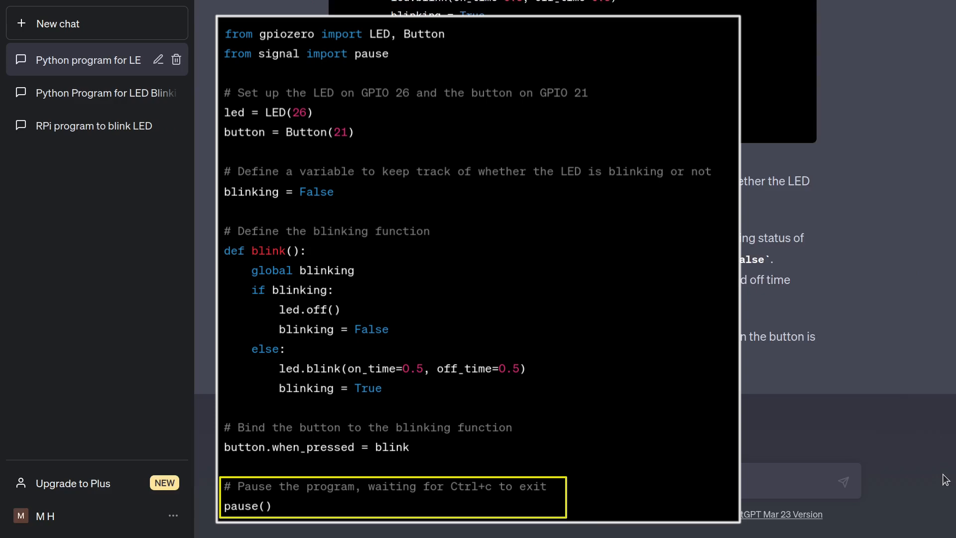
pyautogui.scroll(-3)
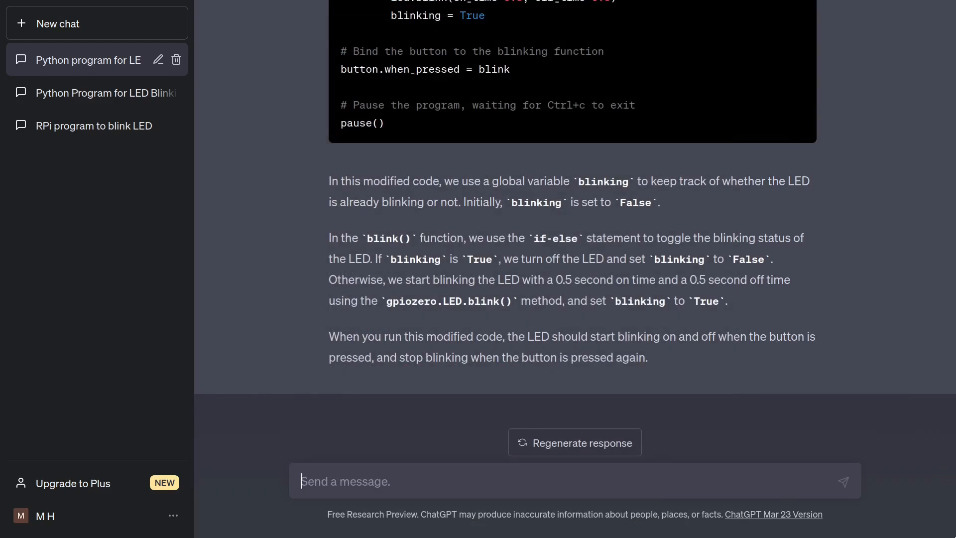
# Ask ChatGPT to add a graceful exit that cleans up the GPIO pins on Ctrl+c
pyautogui.write('Add graceful exit to clean u')
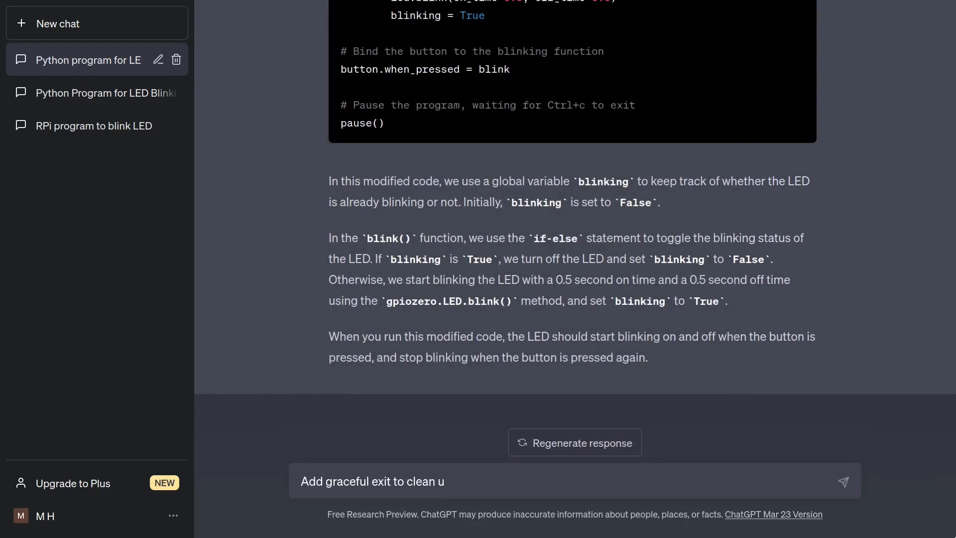
pyautogui.write('p GPIO pins used on Ctrl')
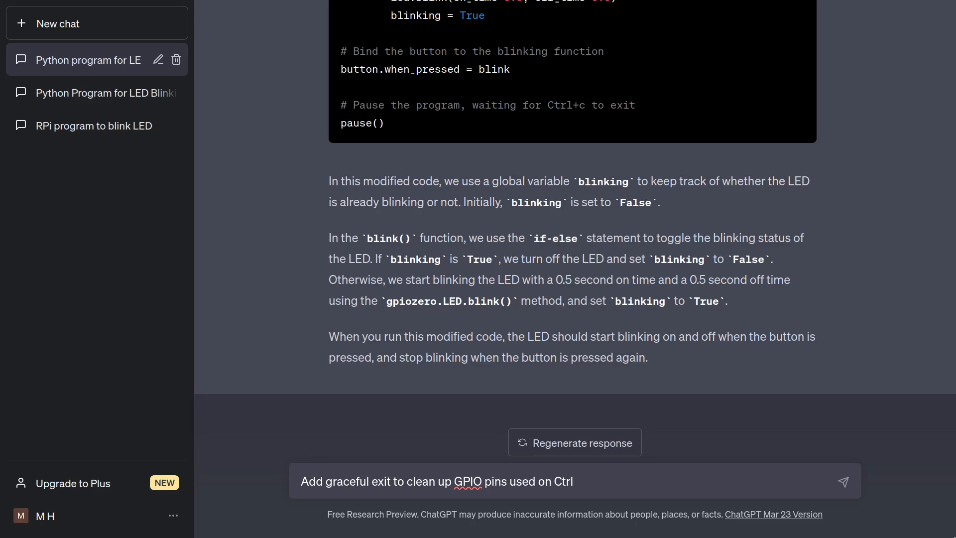
pyautogui.click(844, 481)
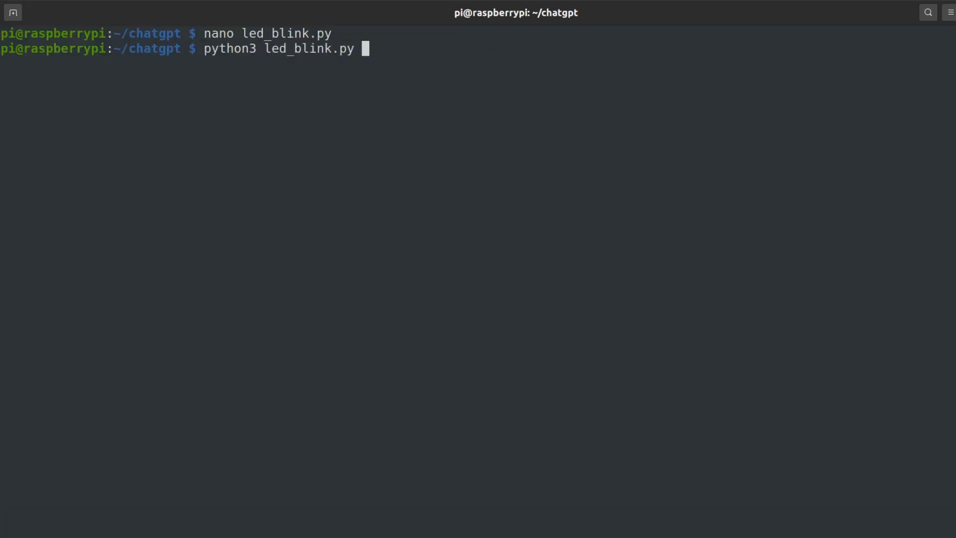
# Run the graceful-exit version of led_blink.py with python3
pyautogui.press('Return')
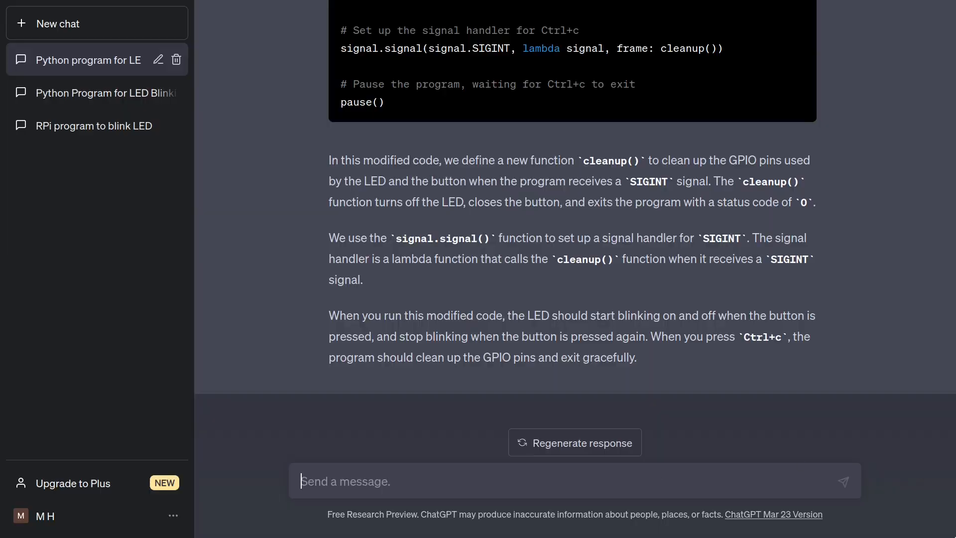
# Report the 'signal is not defined' error to ChatGPT and review the corrected imports
pyautogui.write('I get error: signal is n')
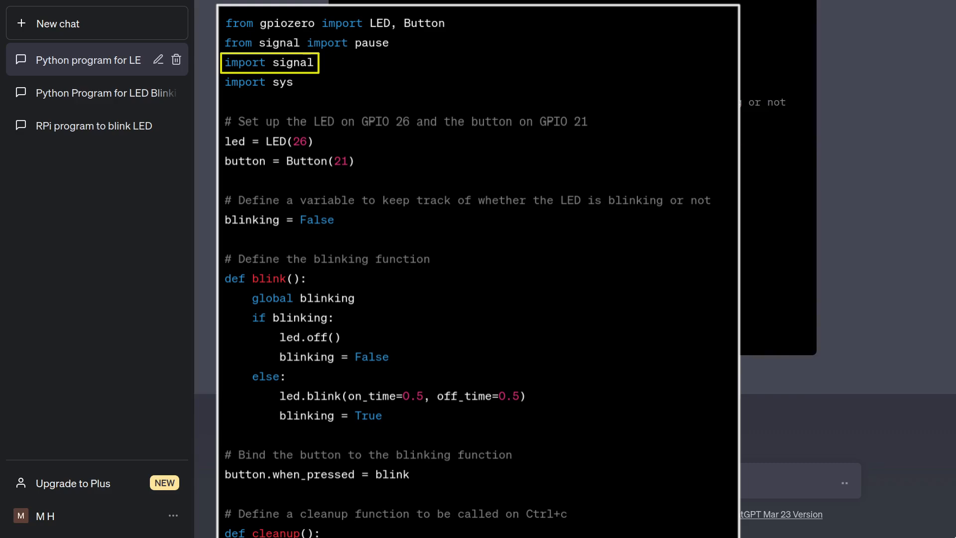
pyautogui.scroll(-3)
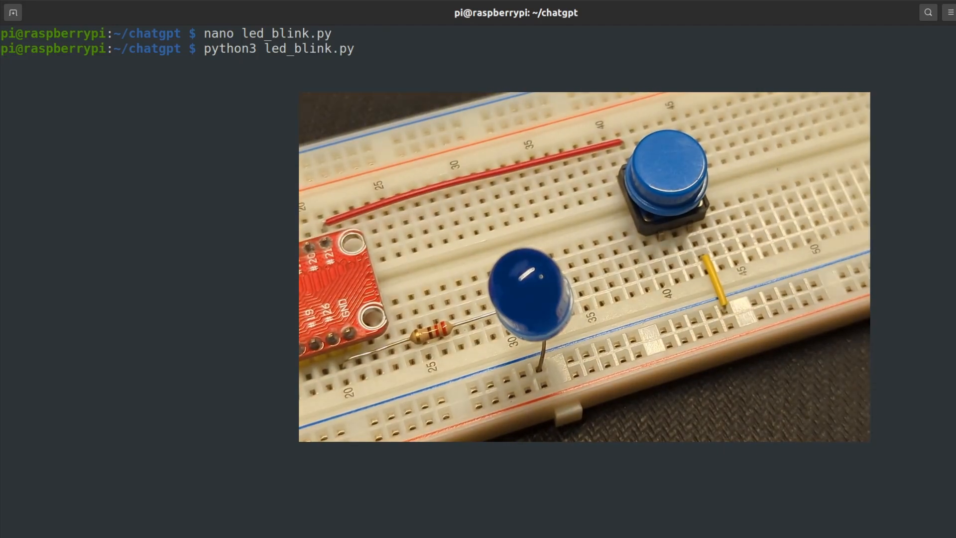
# Interrupt the running led_blink.py with Ctrl+c to test the graceful exit
pyautogui.press('ctrl+c')
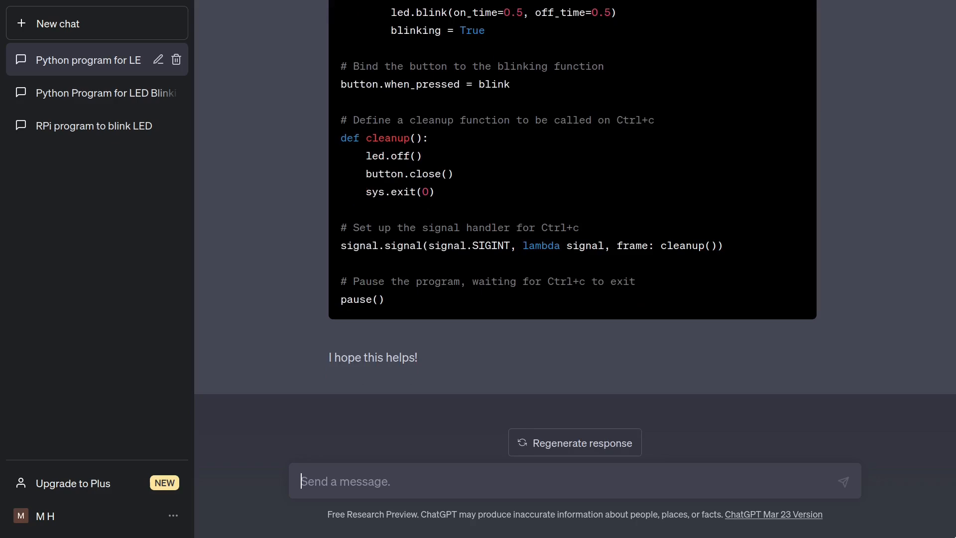
pyautogui.click(177, 59)
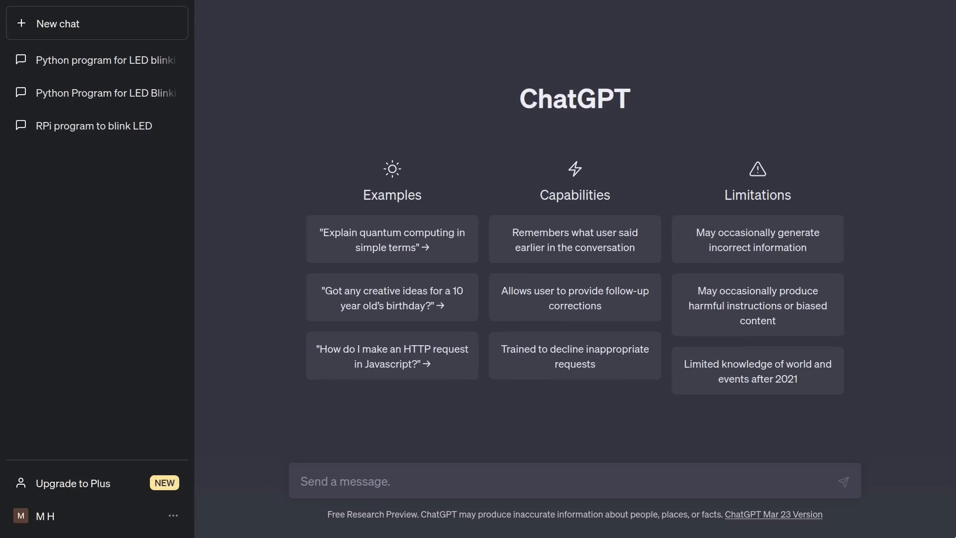
# Ask for a gpiozero Raspberry Pi program that continuously blinks an LED on GPIO 26
pyautogui.write('Write a Python progr')
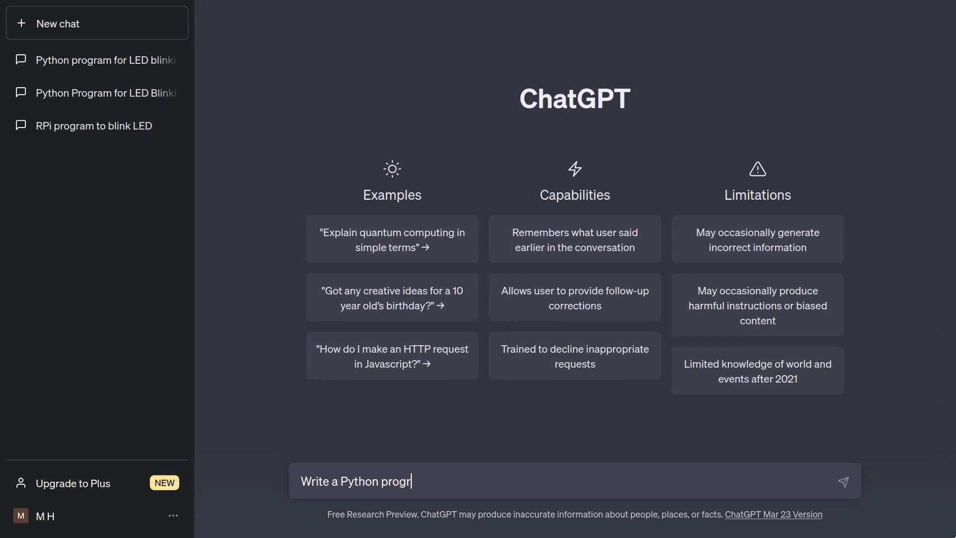
pyautogui.write('am for Raspberry Pi to conti')
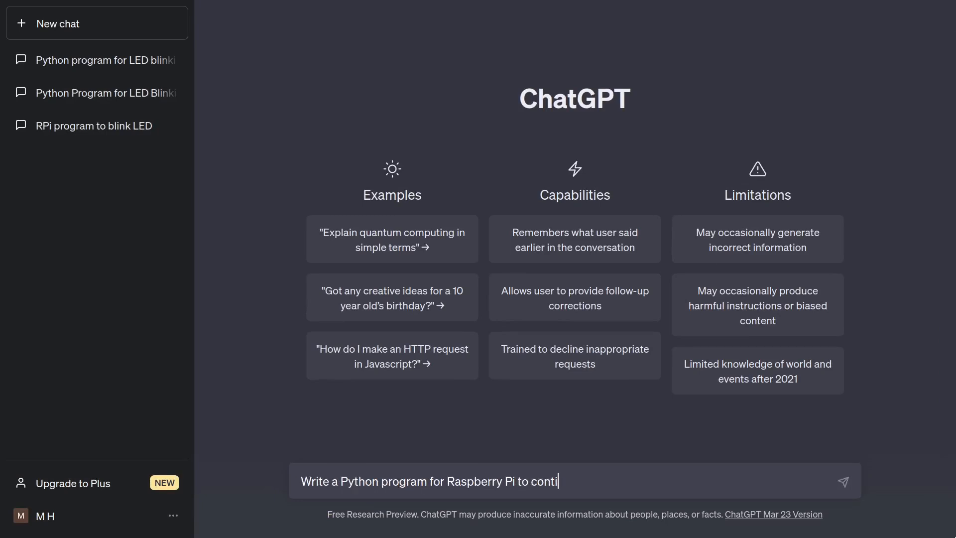
pyautogui.write('nuously blink an LED, conne')
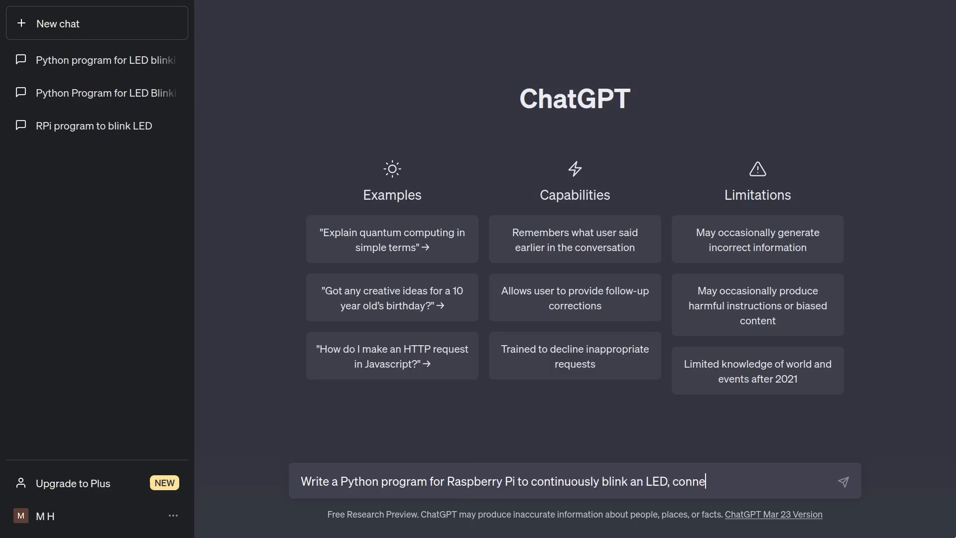
pyautogui.write('cted to GPIO 26. Us')
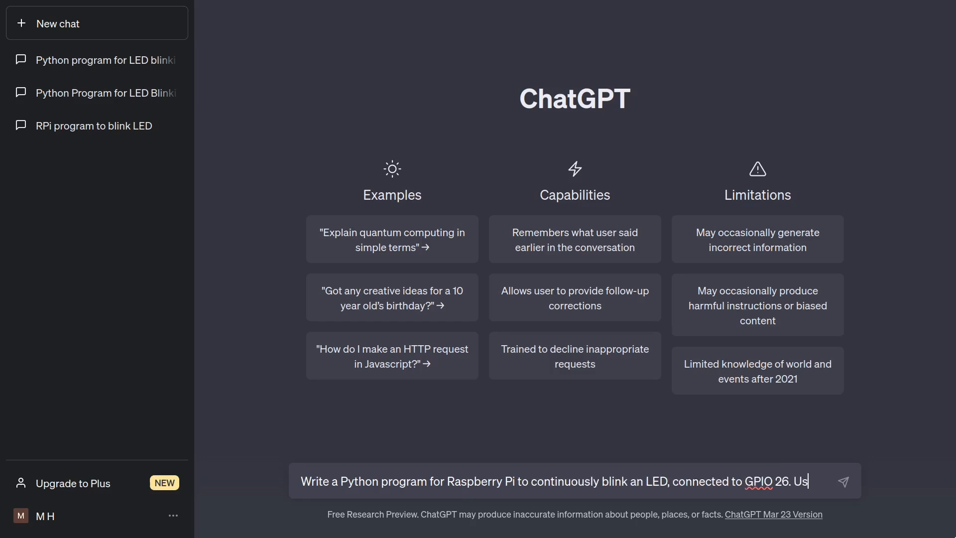
pyautogui.write('e gpiozero library')
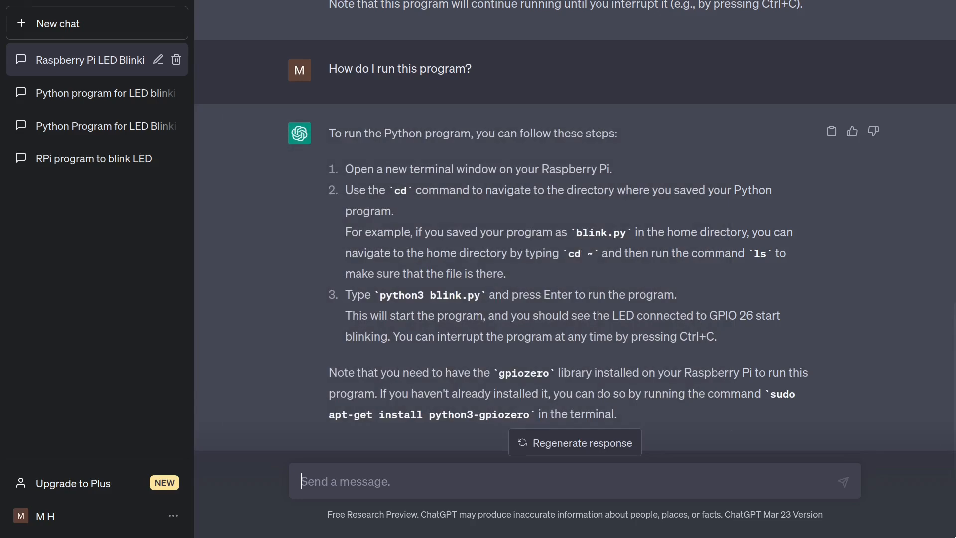
# Ask ChatGPT whether it can do this without using a loop
pyautogui.write('Can you do this without u')
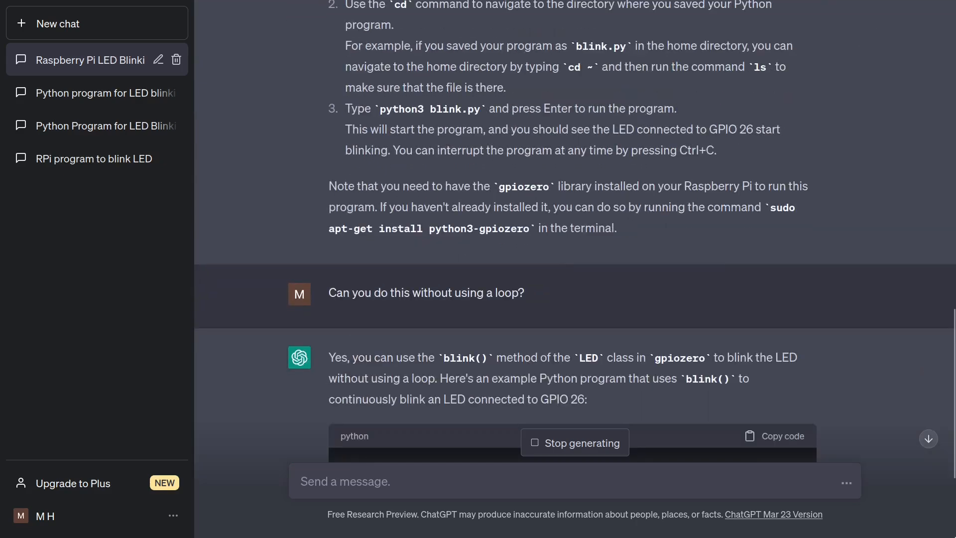
# Review the loop-free led.blink() version and run blink.py in Terminal
pyautogui.scroll(-3)
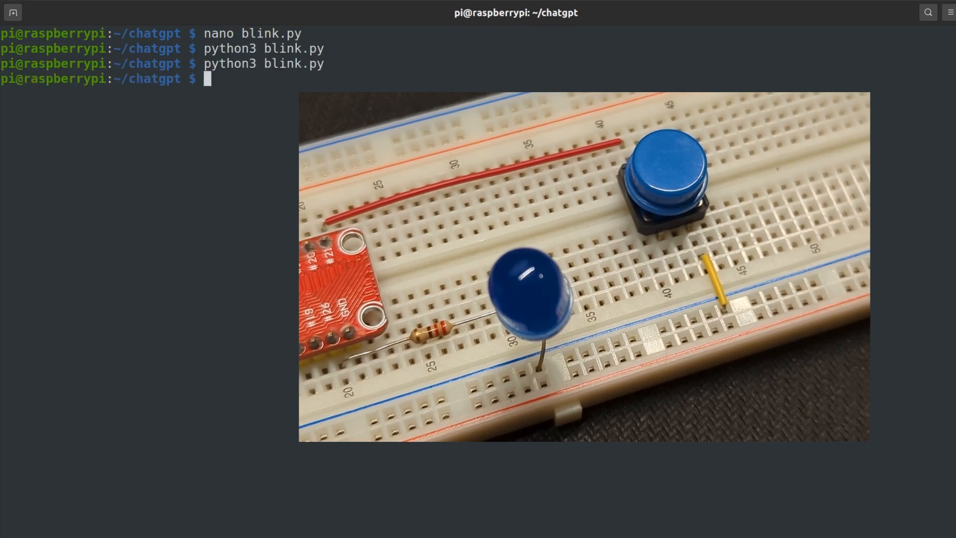
pyautogui.press('Return')
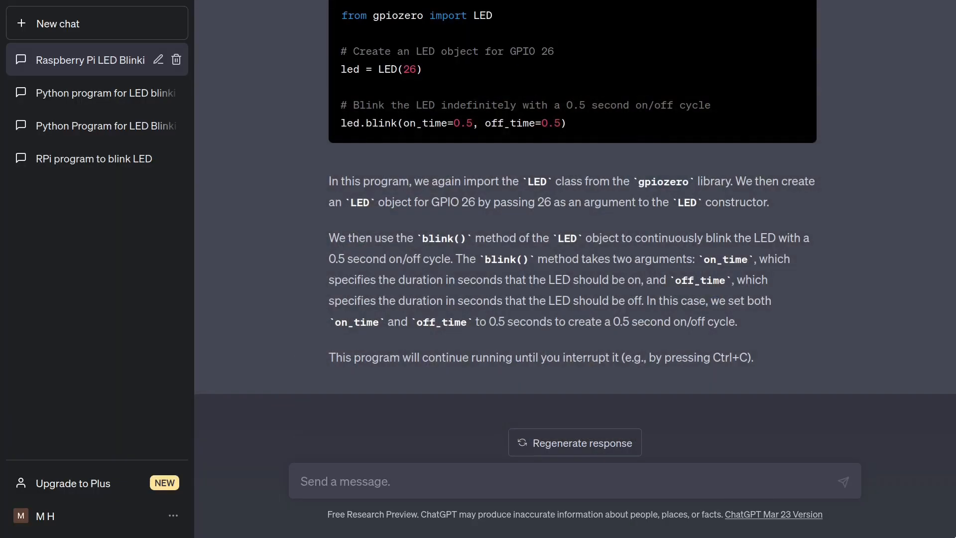
# Report that the LED blinks briefly only once before exiting, then regenerate the response
pyautogui.write('LED blinks b')
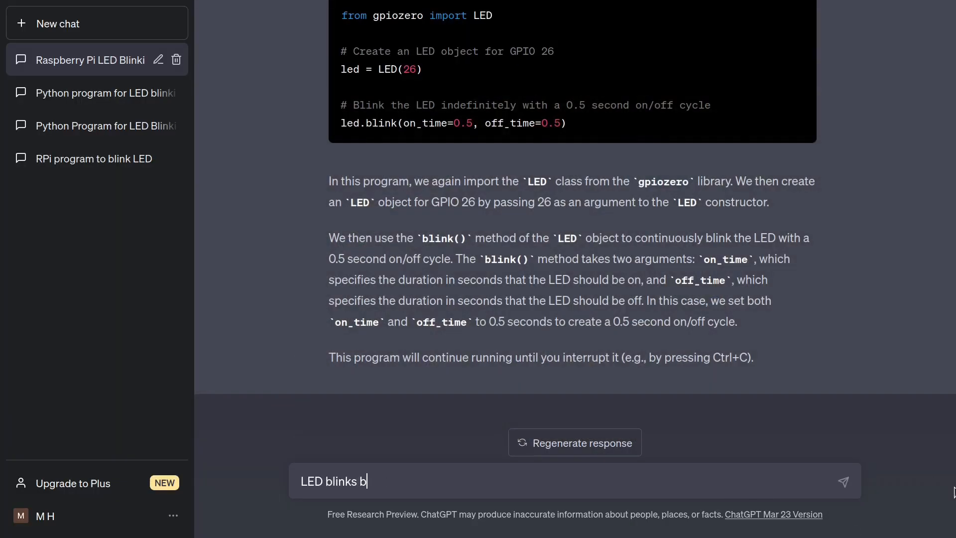
pyautogui.write('riefly only once and the program')
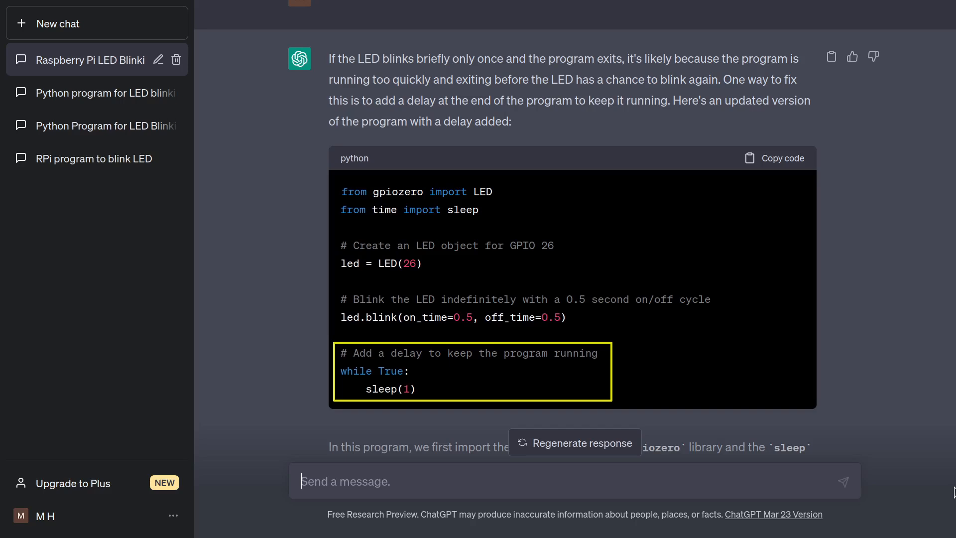
pyautogui.click(574, 442)
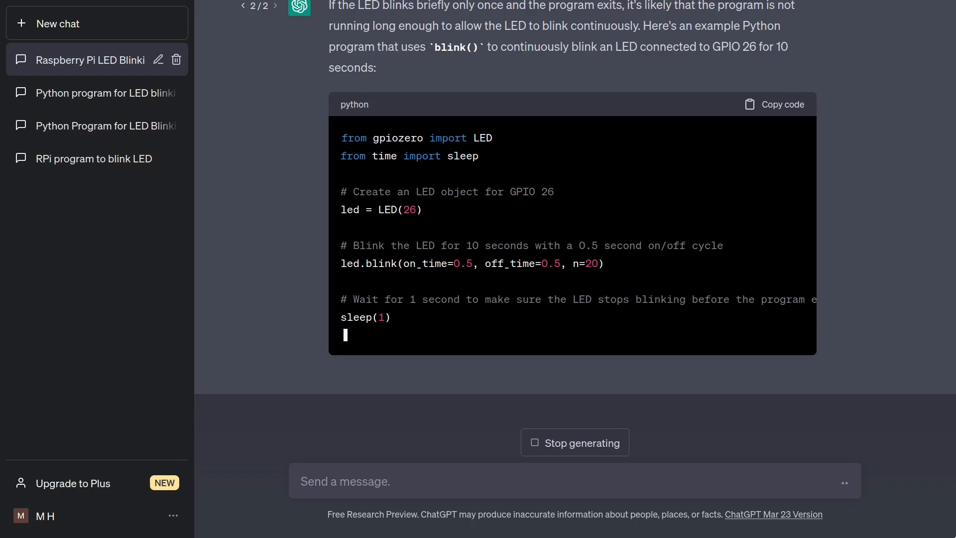
# Highlight the sleep(1) call in the regenerated n=20 blink version and read the explanation
pyautogui.doubleClick(365, 317)
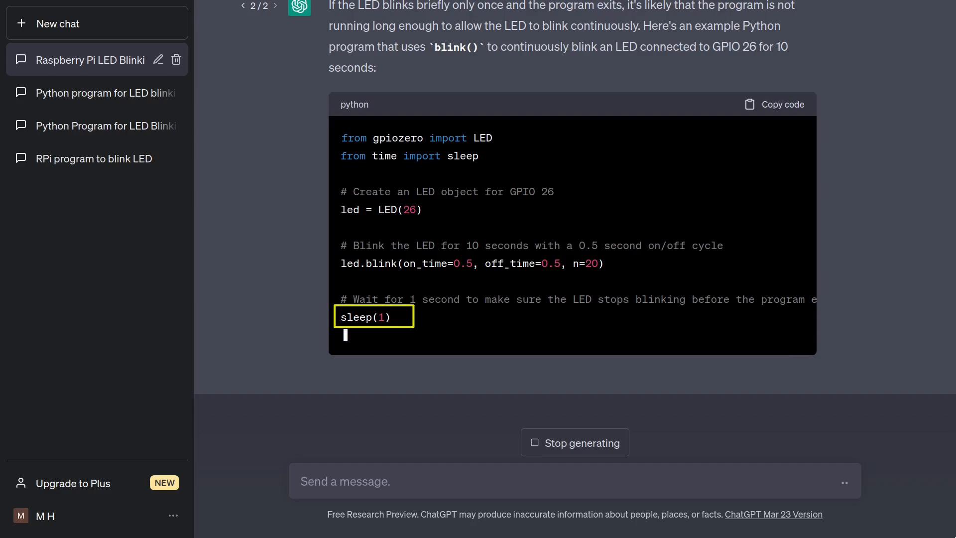
pyautogui.scroll(-3)
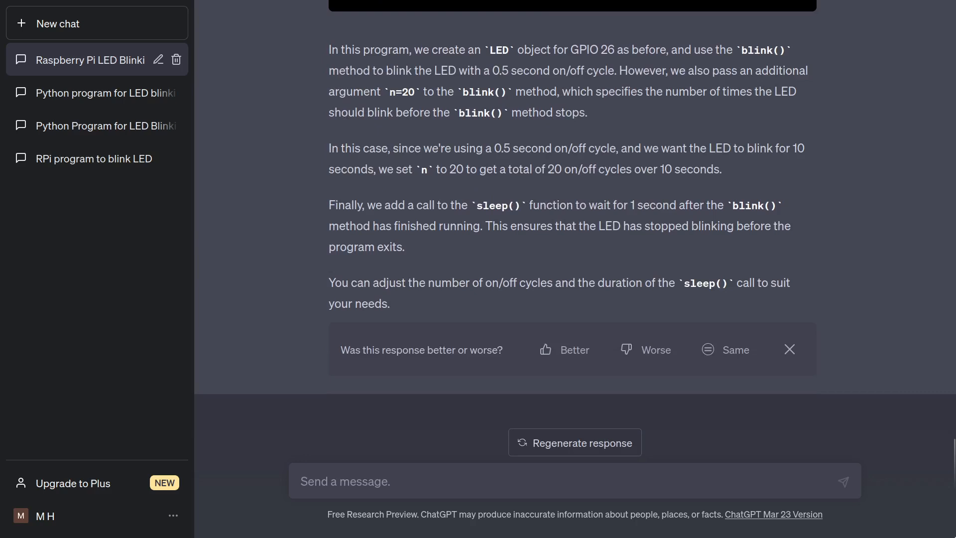
# Ask for the LED to blink continuously without a loop, getting a background=True blink with signal.pause()
pyautogui.write('I want')
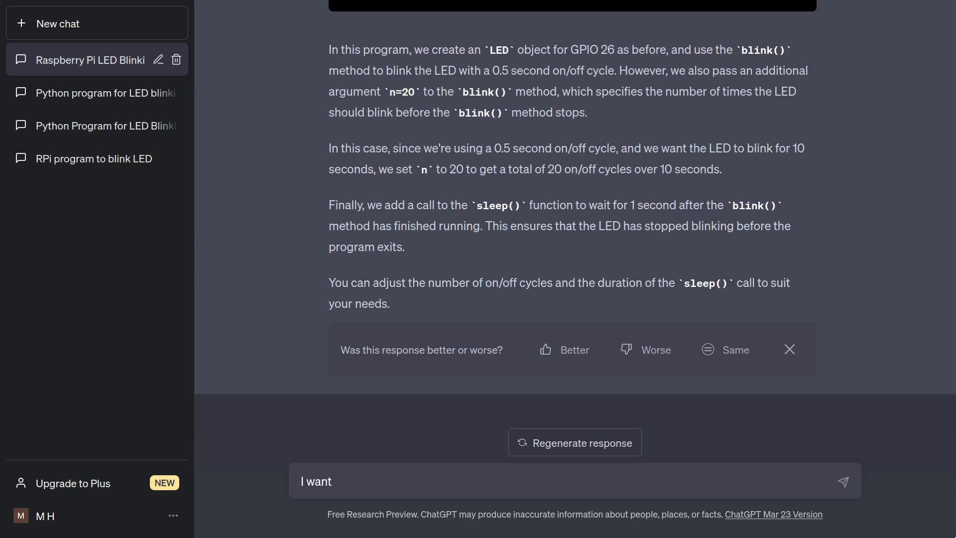
pyautogui.write('the LED to blink continuously')
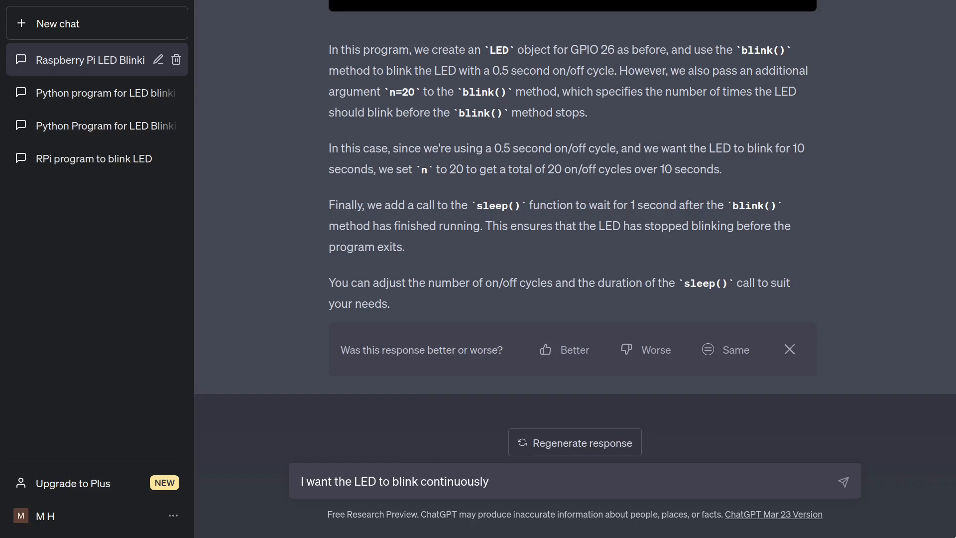
pyautogui.click(843, 481)
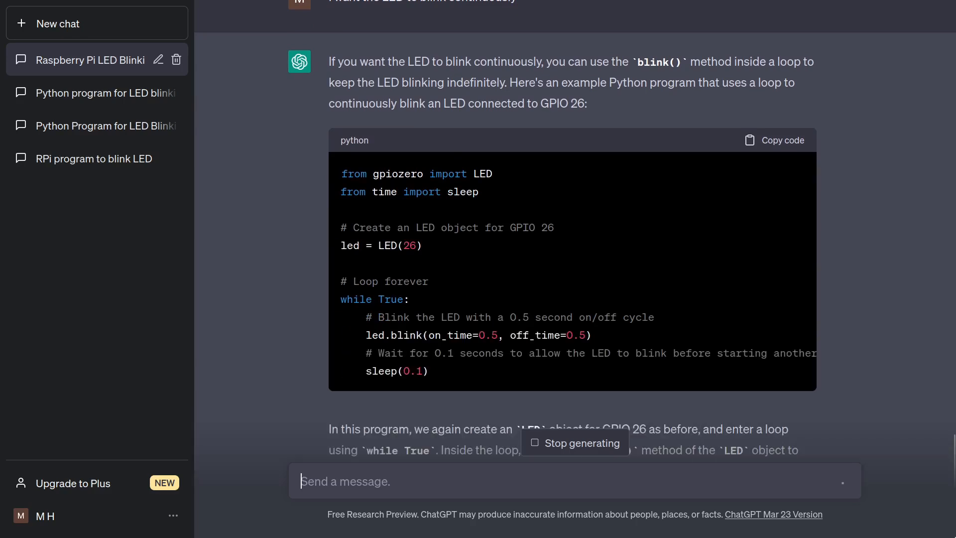
pyautogui.write("I don't want")
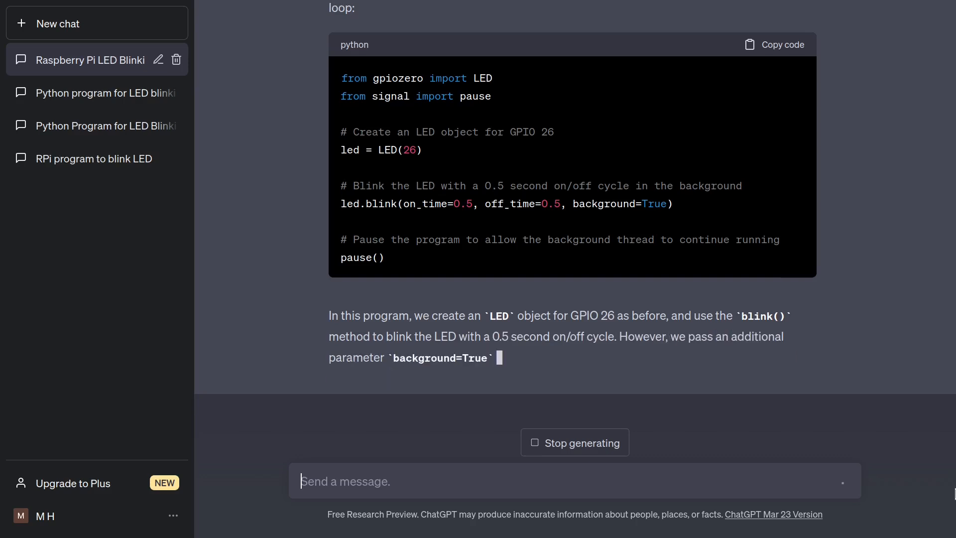
pyautogui.scroll(-3)
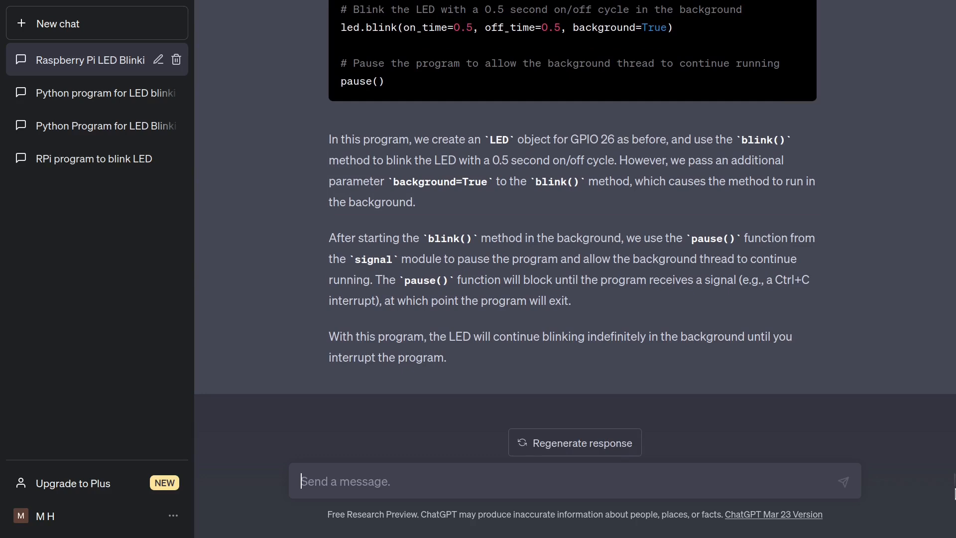
# Request a GPIO 21 button that starts/stops the blinking with each press and review the reply
pyautogui.write('Add a button to t')
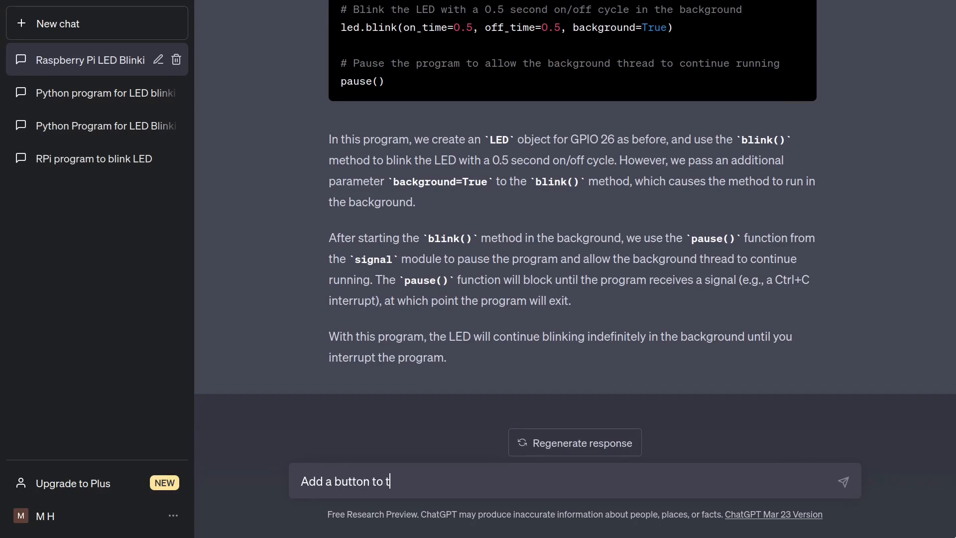
pyautogui.write('he project, connected to GPIO 21, which will start/sto')
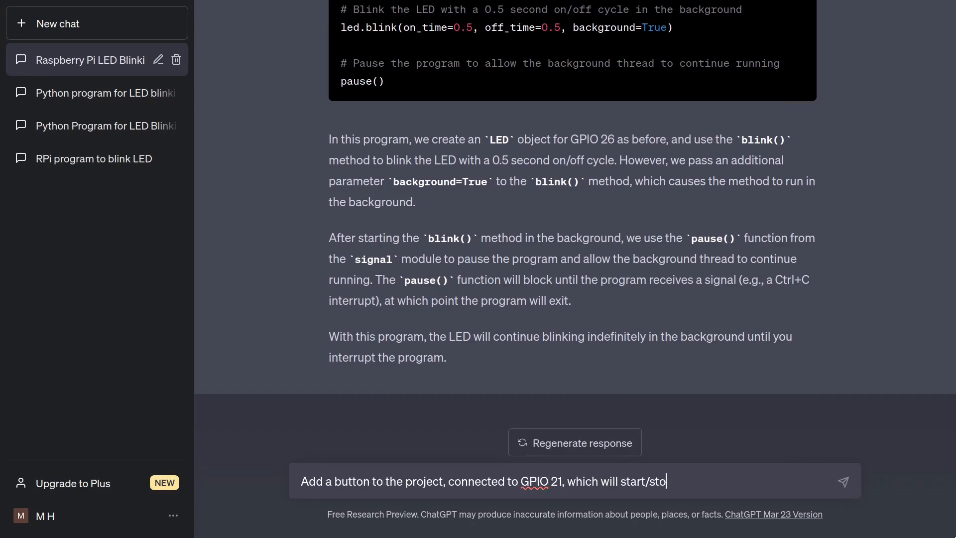
pyautogui.write('p the blinking with each press')
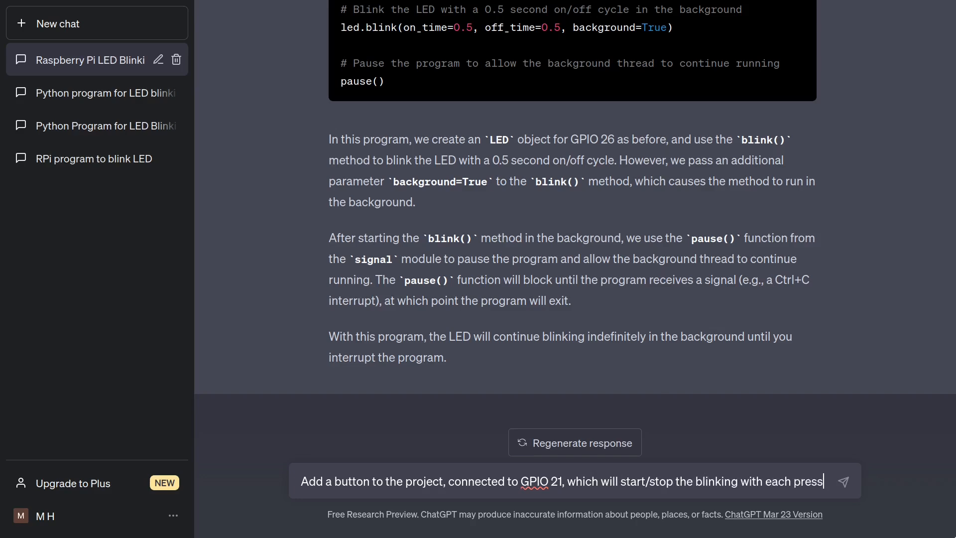
pyautogui.click(843, 481)
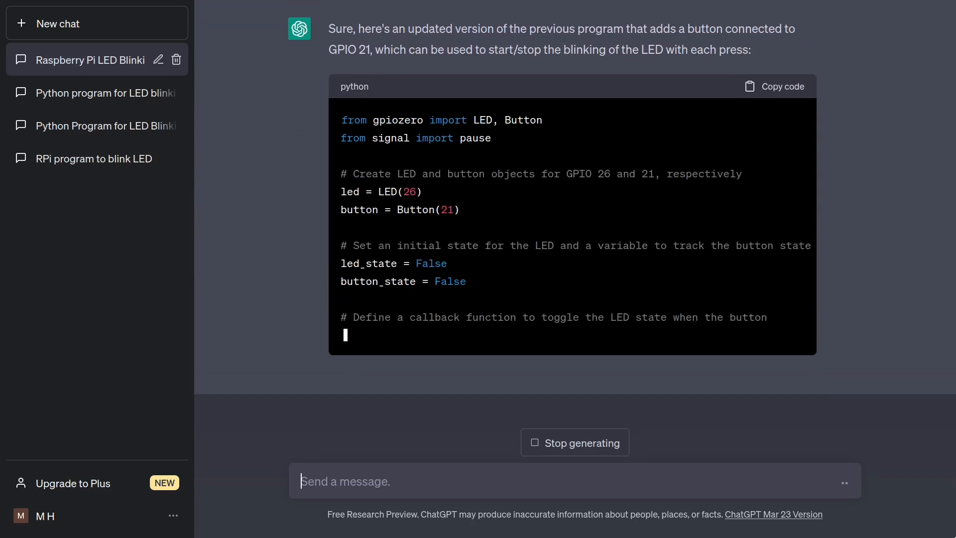
pyautogui.scroll(-3)
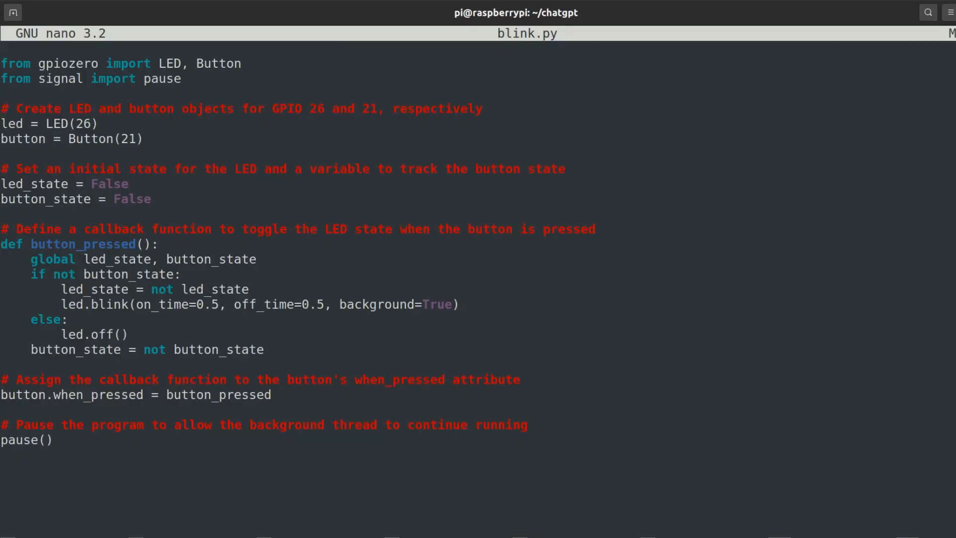
# Save the pasted button start/stop program to blink.py in nano
pyautogui.press('ctrl+o')
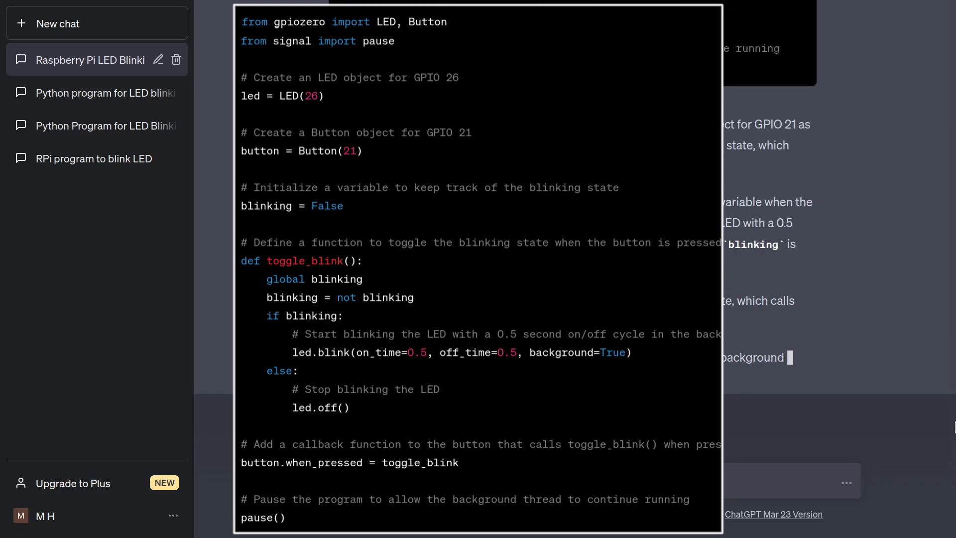
# Read ChatGPT's toggle_blink revision where each press flips the blinking variable
pyautogui.scroll(-3)
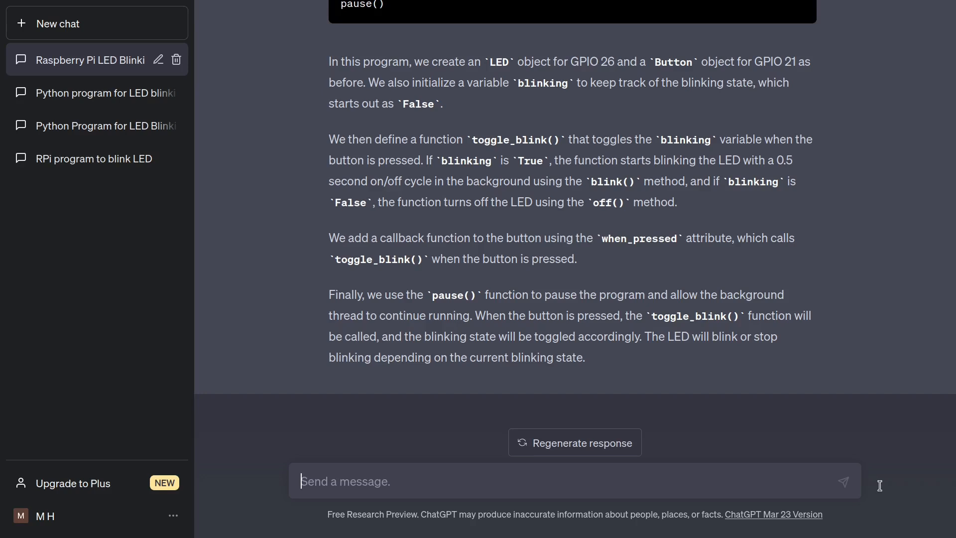
# Request a graceful Ctrl+C exit closing everything and mark the button.close() cleanup line in the reply
pyautogui.write('Add graceful exit for')
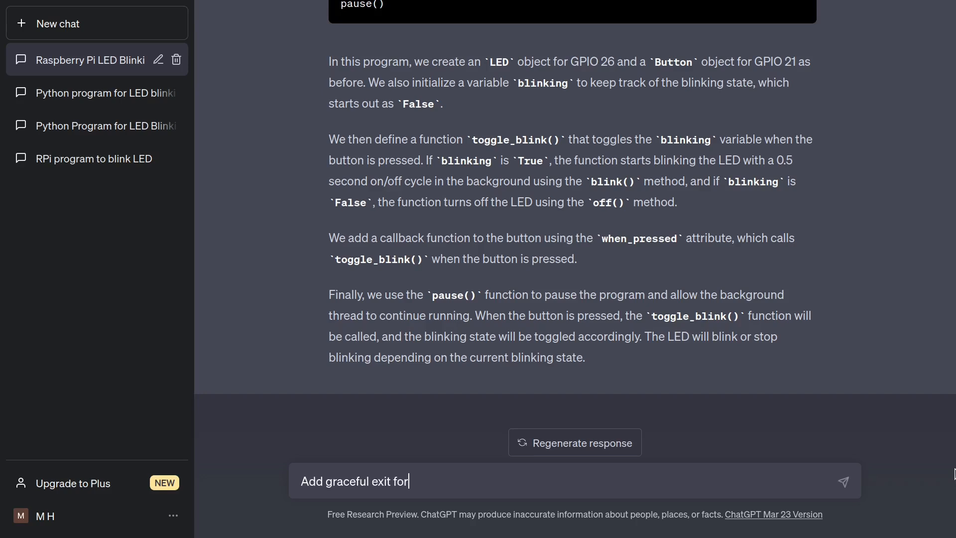
pyautogui.write('Ctrl+c to close all')
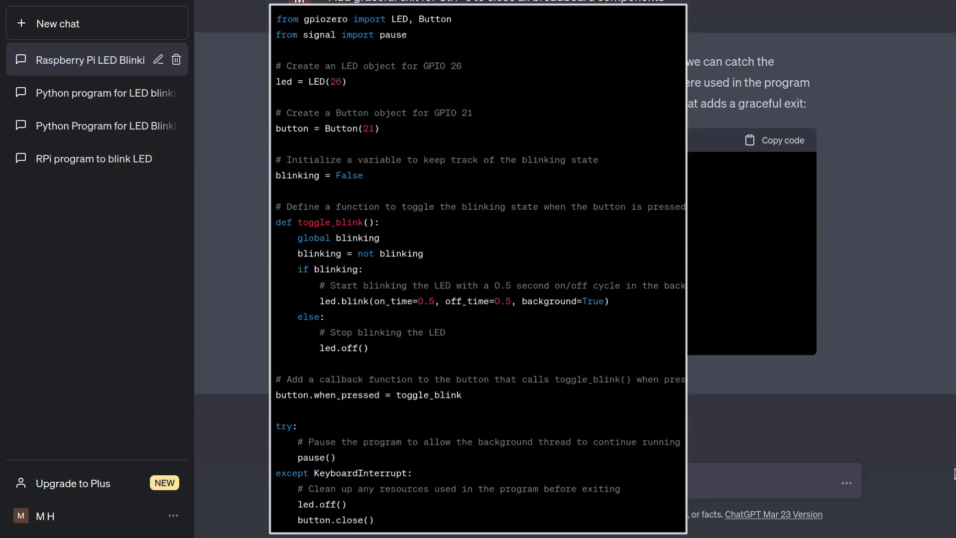
pyautogui.scroll(3)
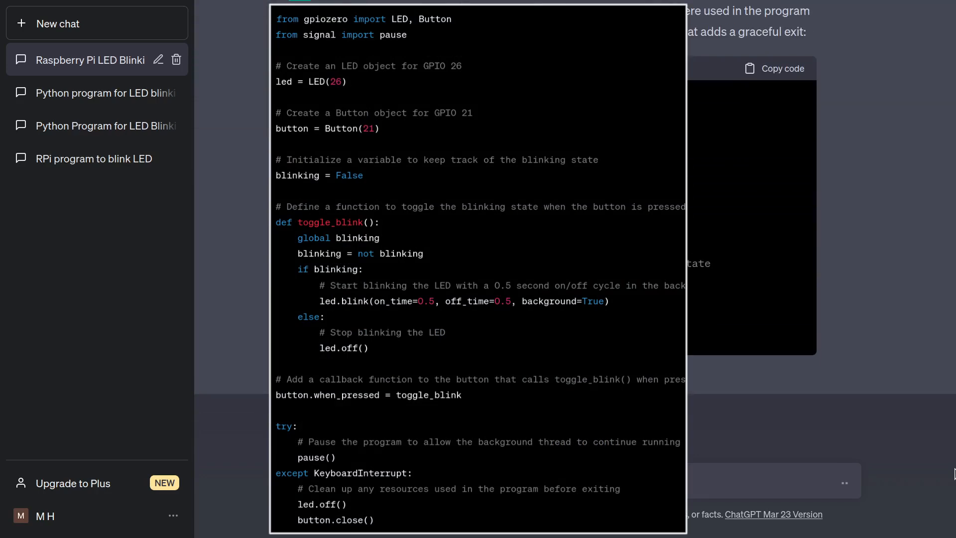
pyautogui.scroll(-3)
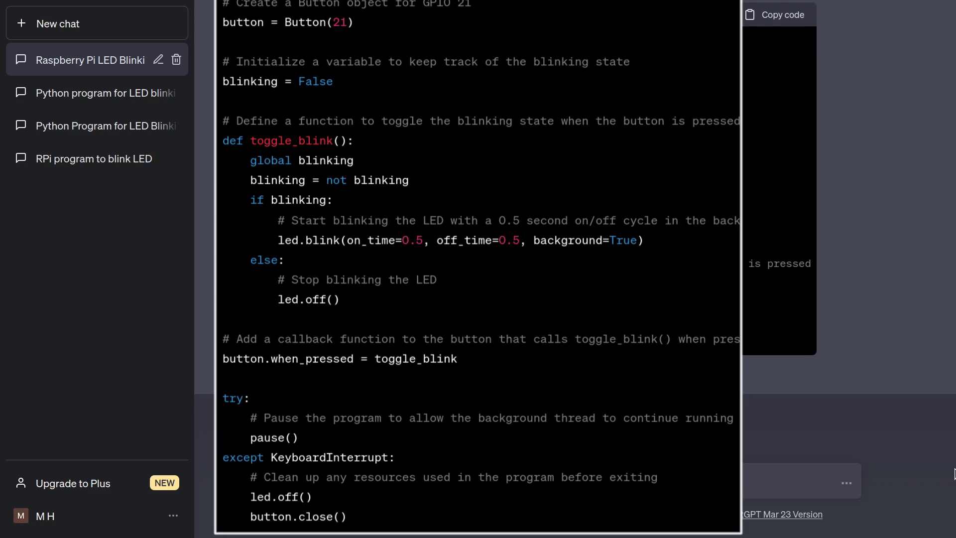
pyautogui.doubleClick(287, 496)
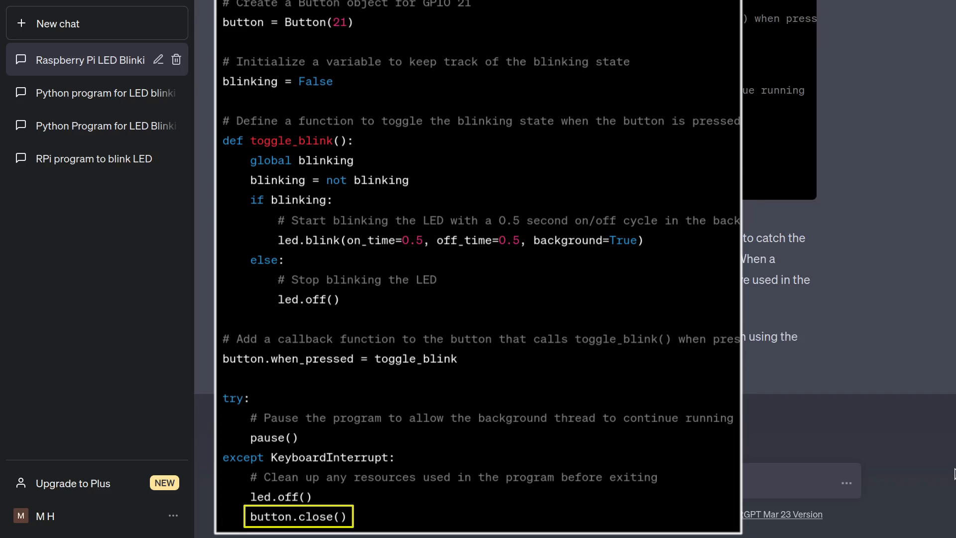
pyautogui.scroll(-3)
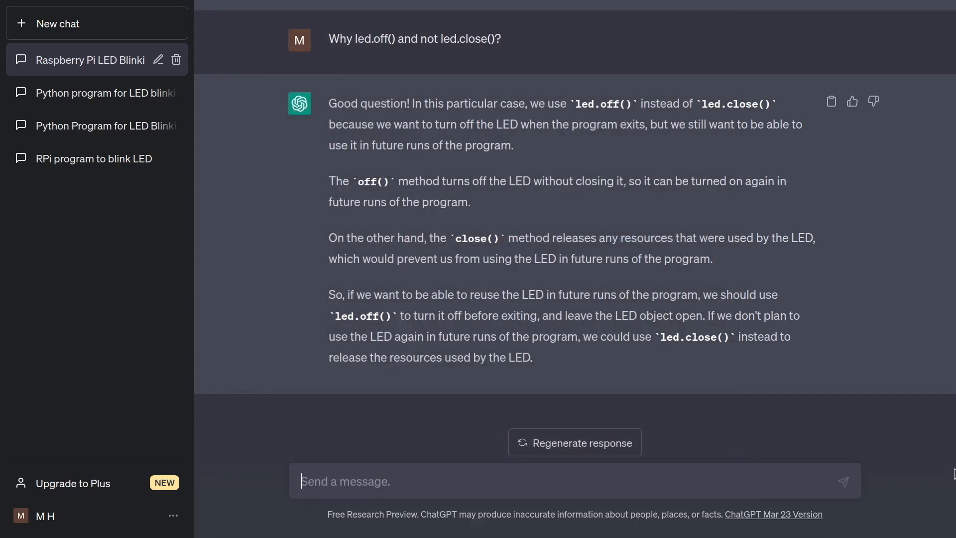
# Regenerate the answer explaining why cleanup uses led.off() rather than led.close()
pyautogui.click(573, 442)
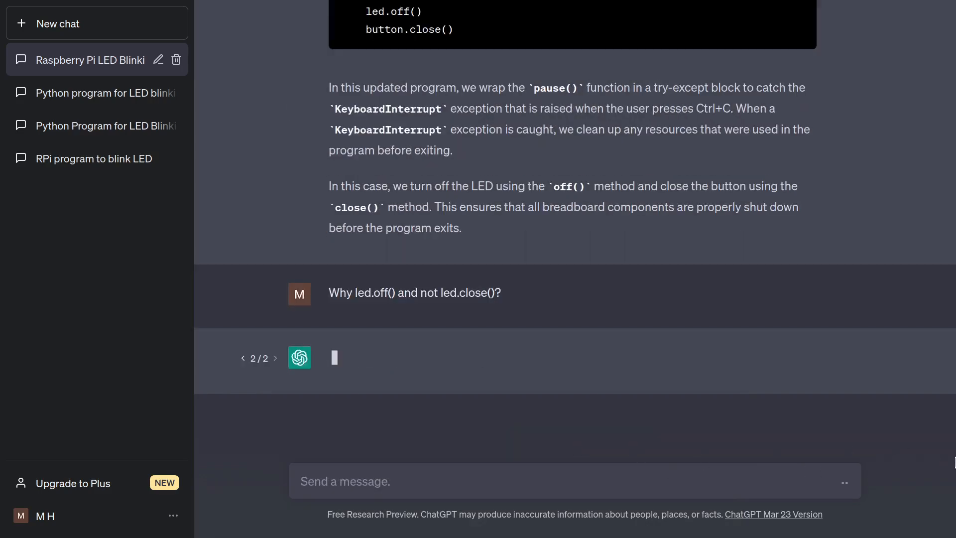